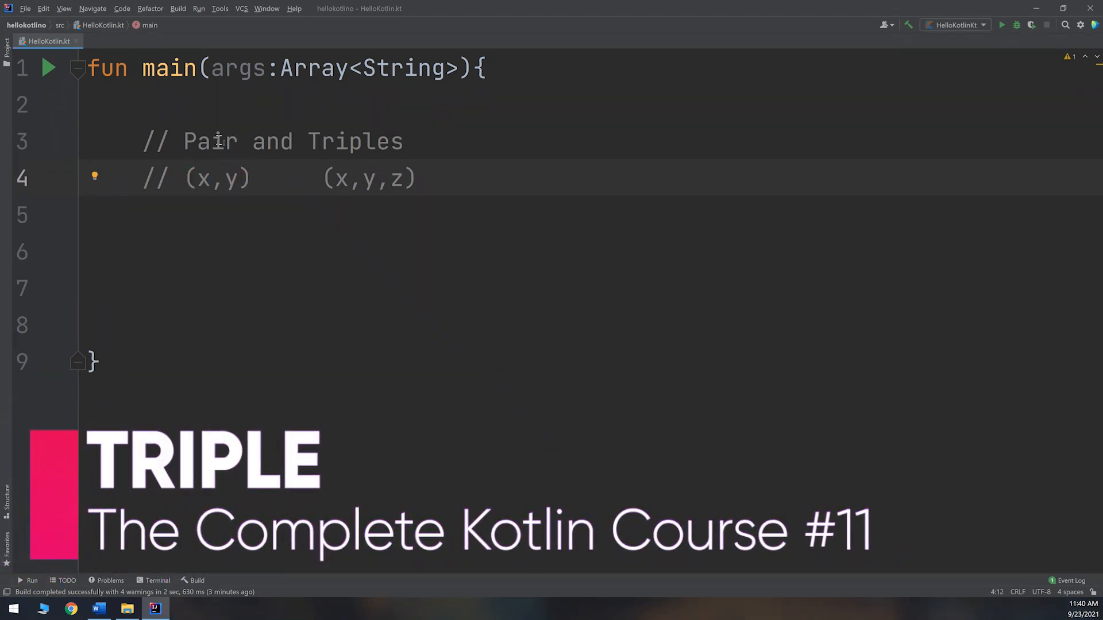
{"action": "mouse_move", "coordinate": [236, 186]}
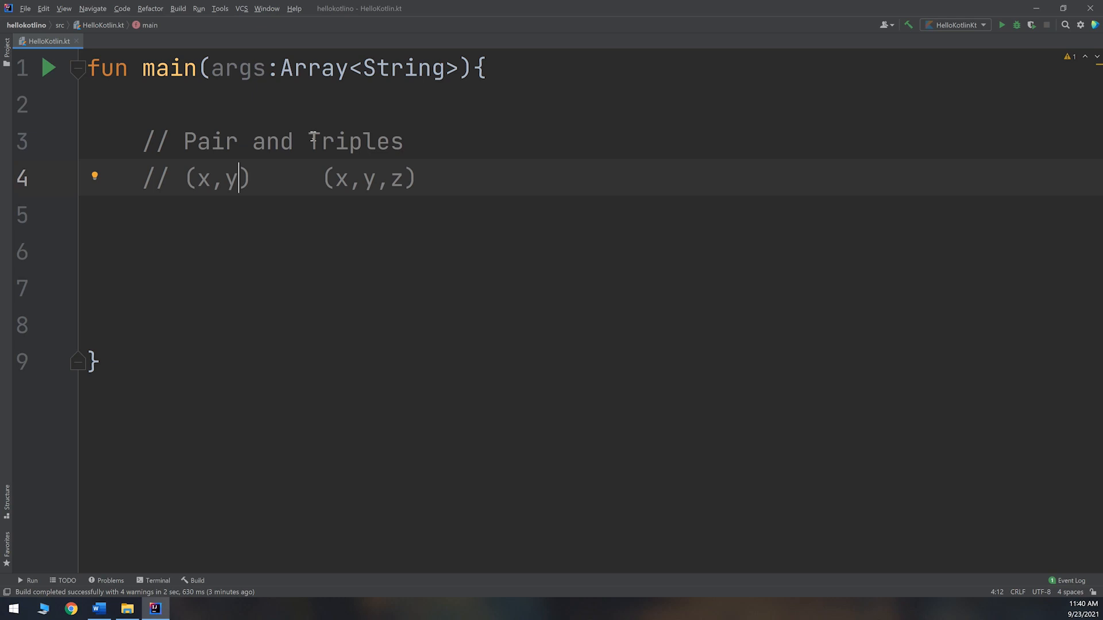
- Place the caret at the end of the Triples comment inside main to add a blank line
{"action": "double_click", "coordinate": [360, 141]}
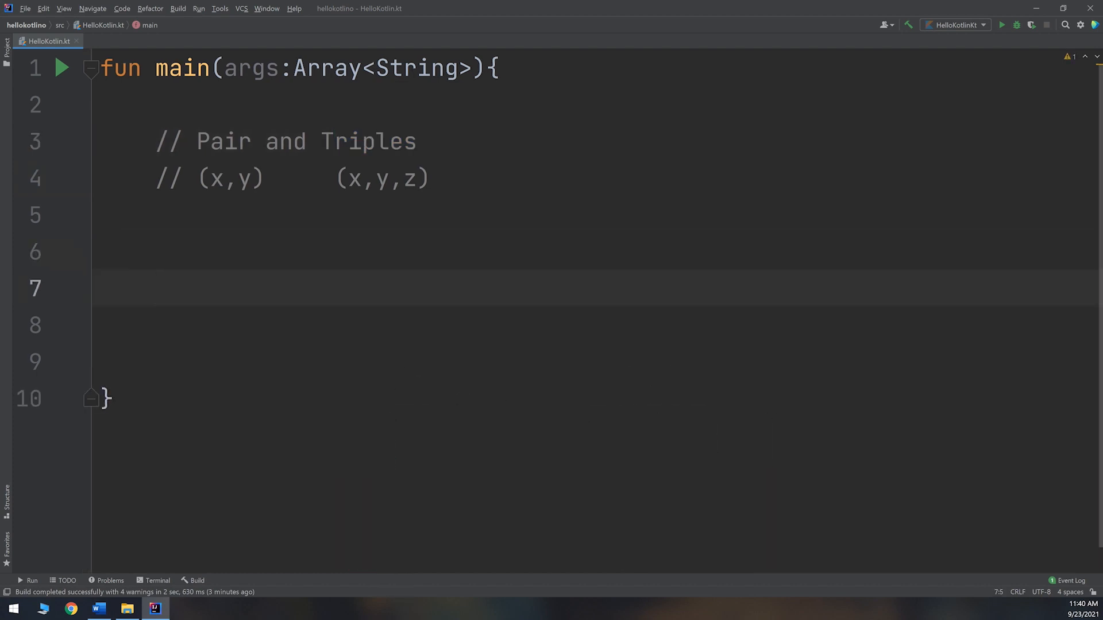
- Declare val coordinates3D with the type annotation Triple<Int,Int,Int>
{"action": "type", "text": "val c"}
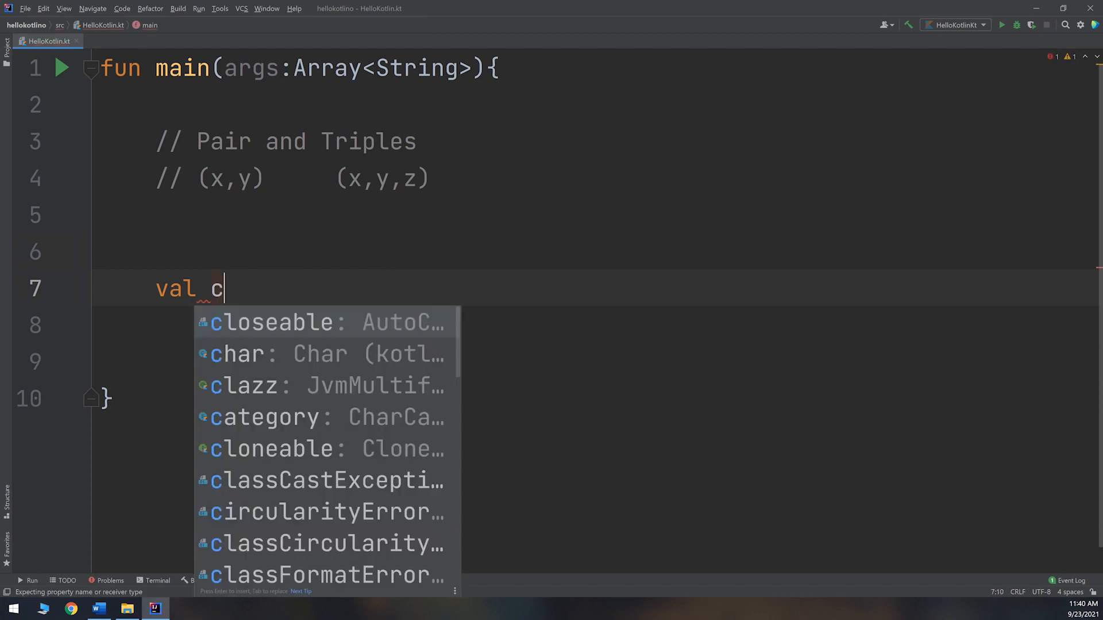
{"action": "type", "text": "oordinate"}
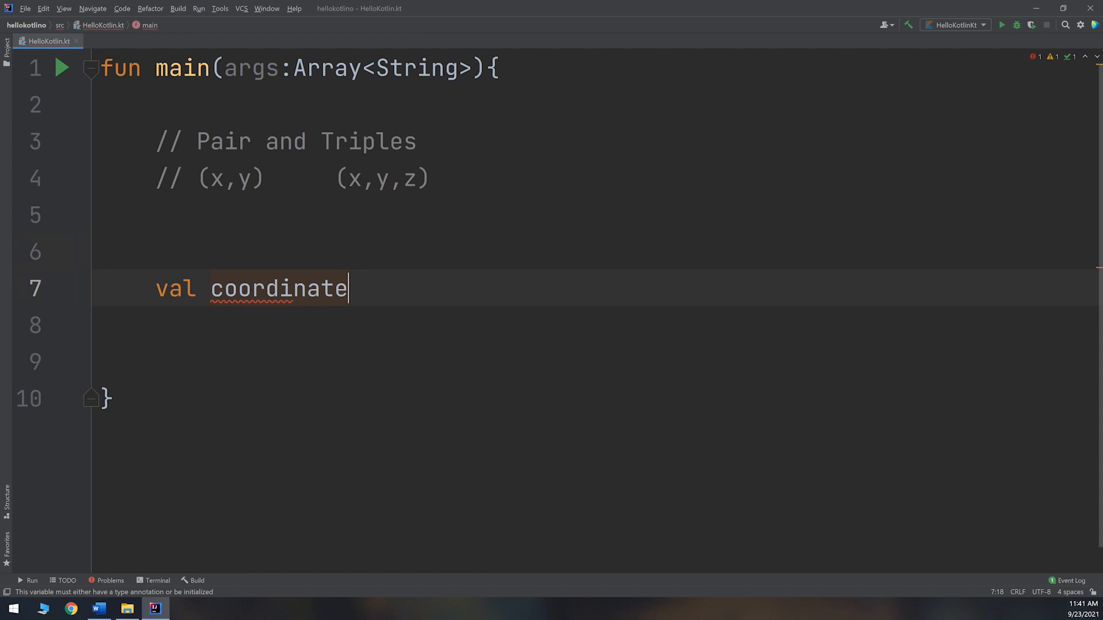
{"action": "type", "text": "s"}
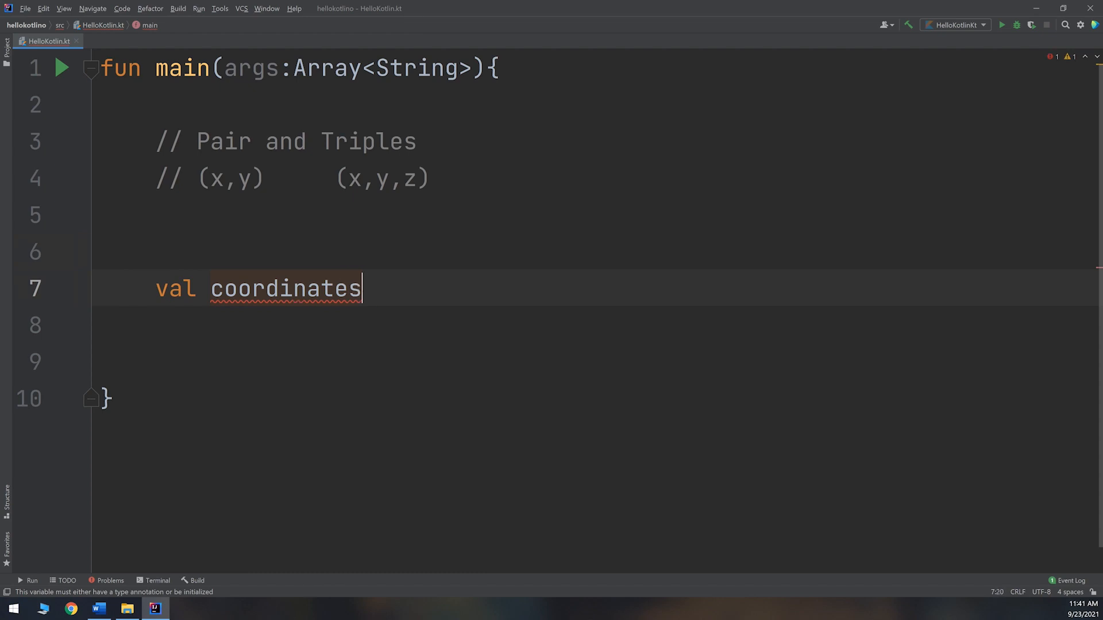
{"action": "type", "text": "3D"}
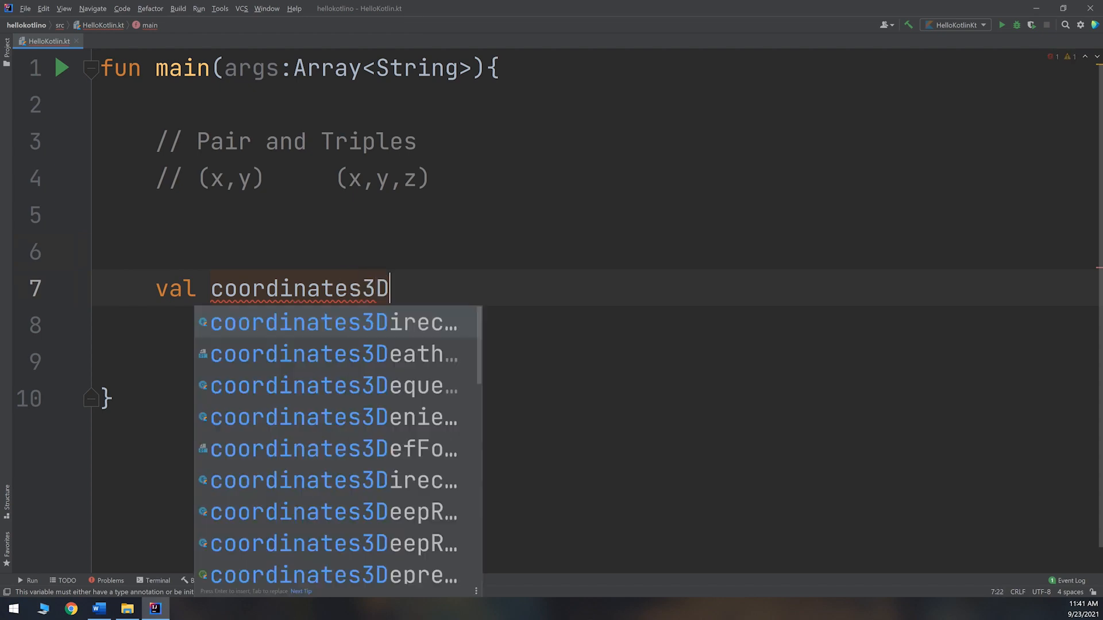
{"action": "type", "text": "="}
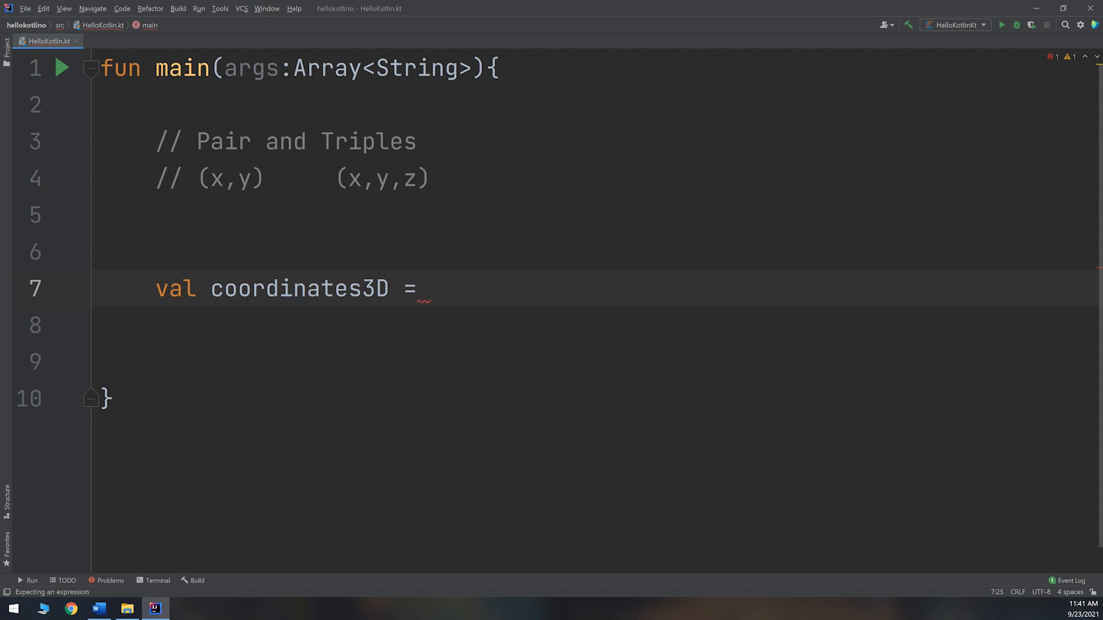
{"action": "type", "text": ":"}
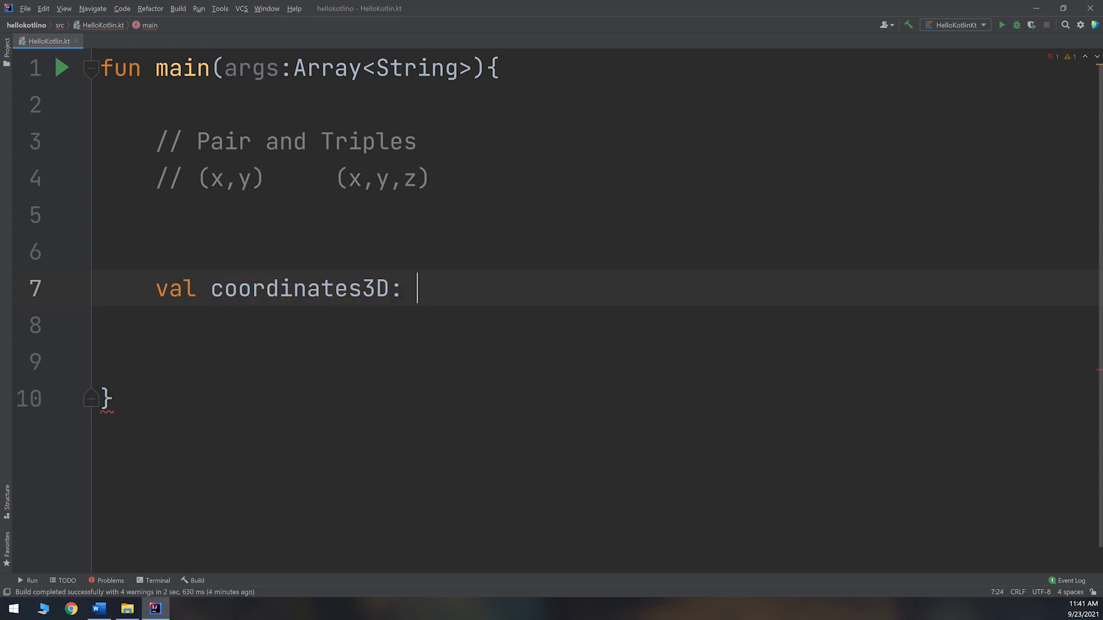
{"action": "type", "text": "="}
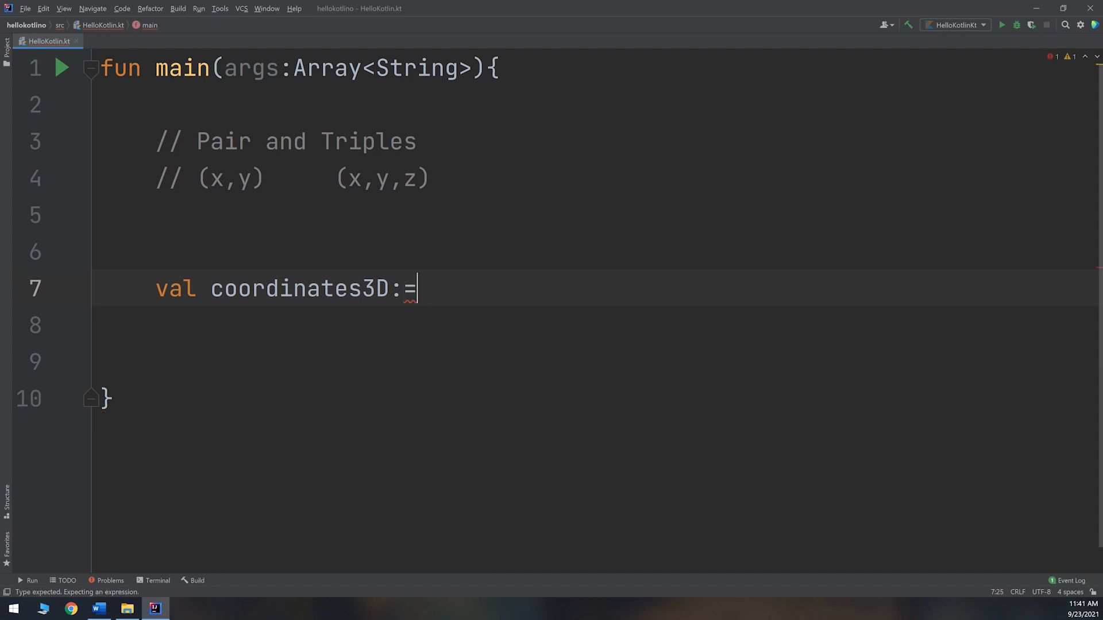
{"action": "key", "text": "BackSpace"}
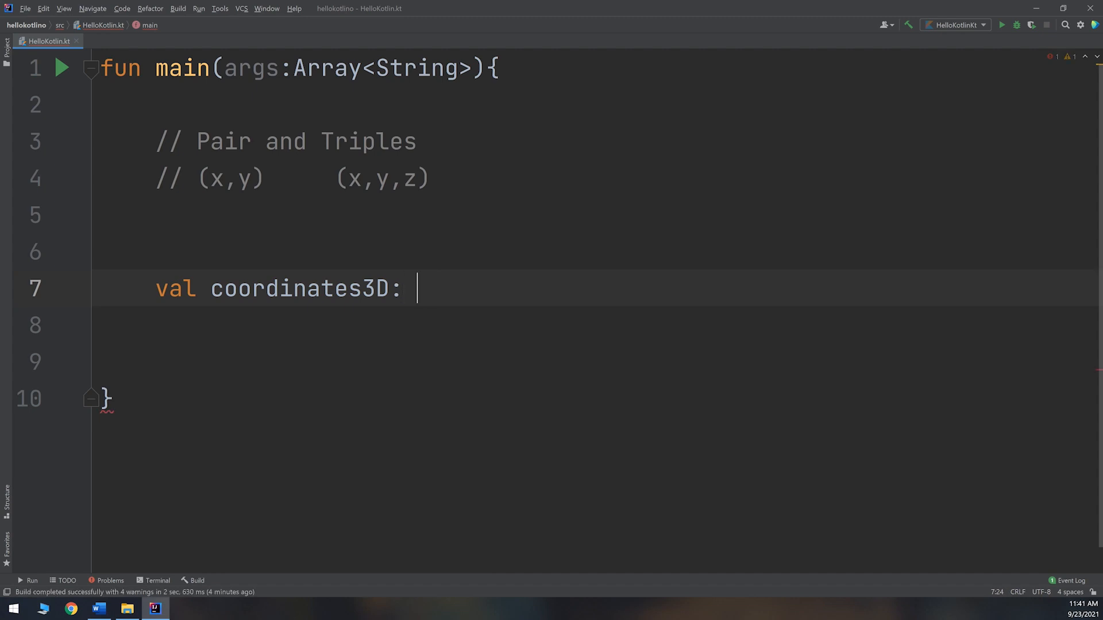
{"action": "type", "text": "Triple"}
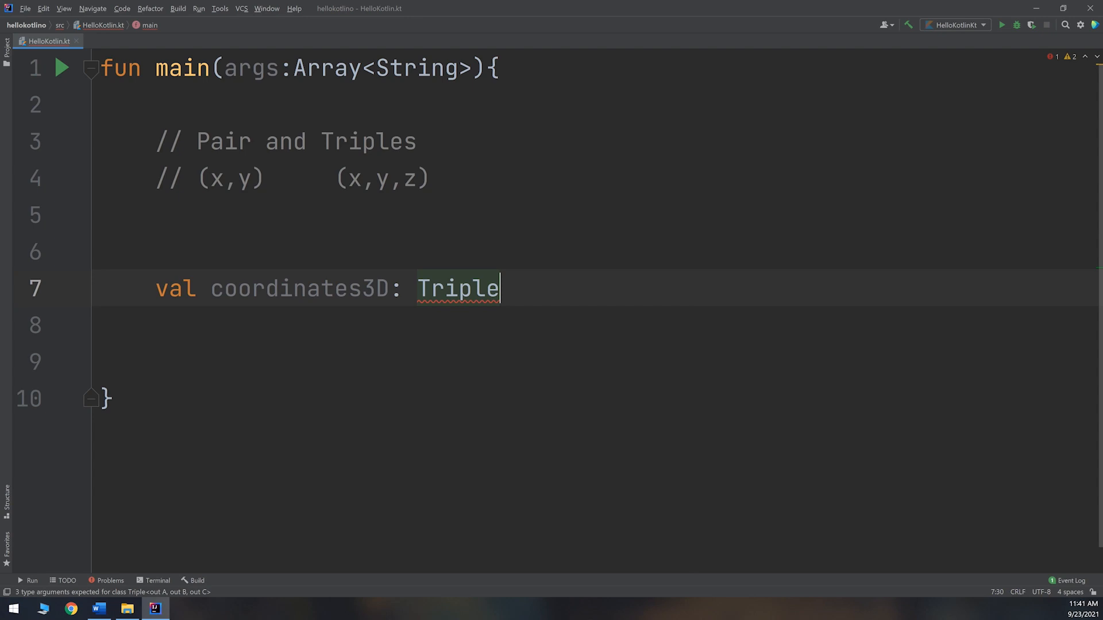
{"action": "type", "text": "<>"}
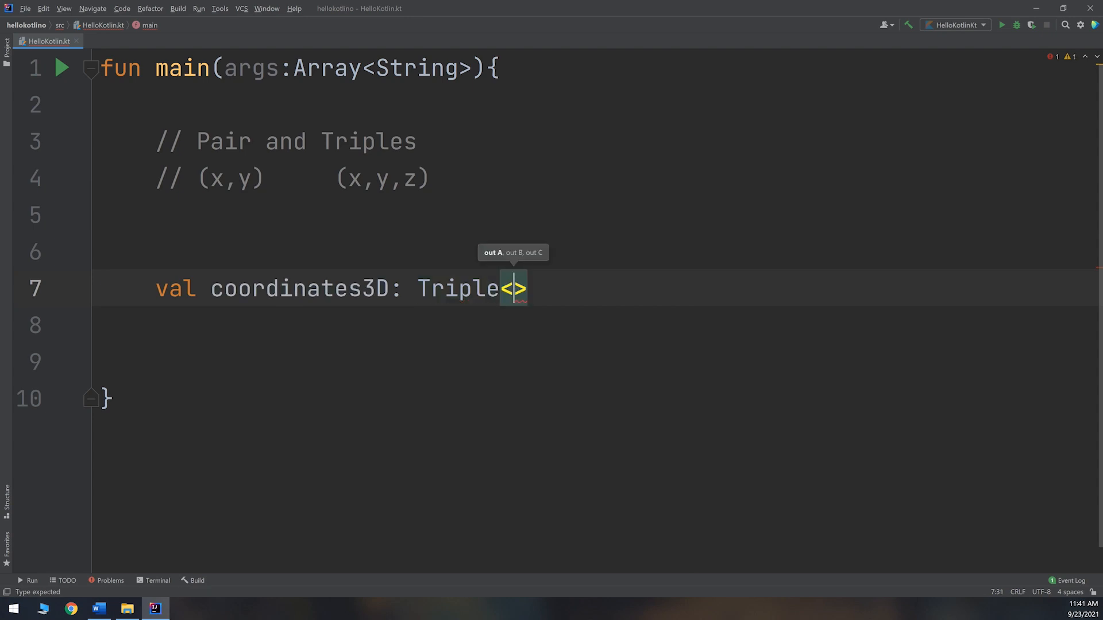
{"action": "type", "text": "I"}
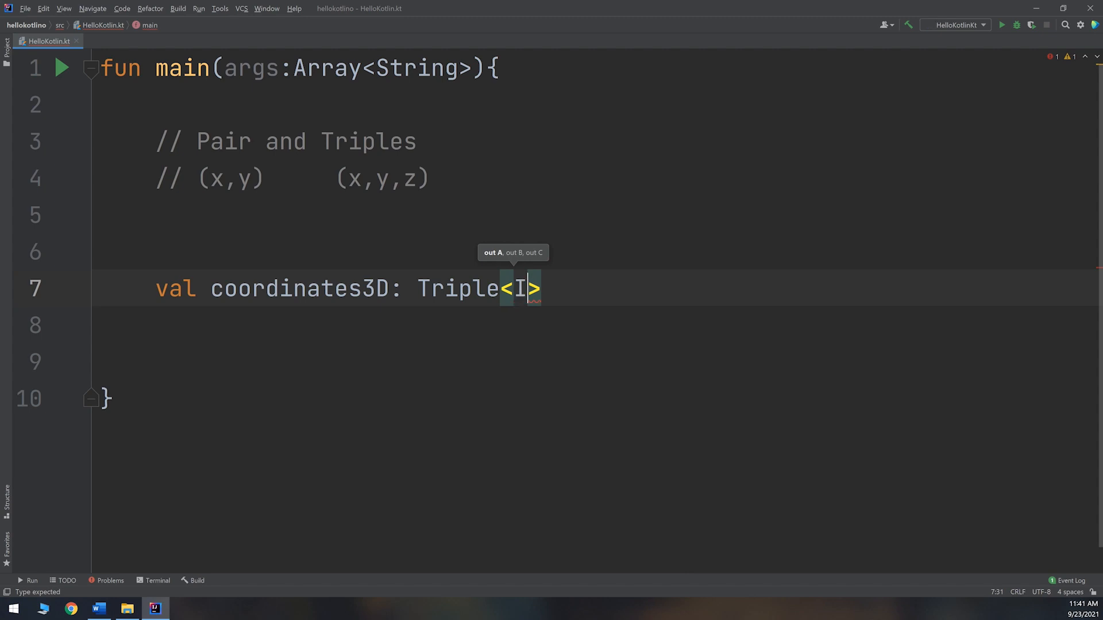
{"action": "type", "text": "nt,Int,I"}
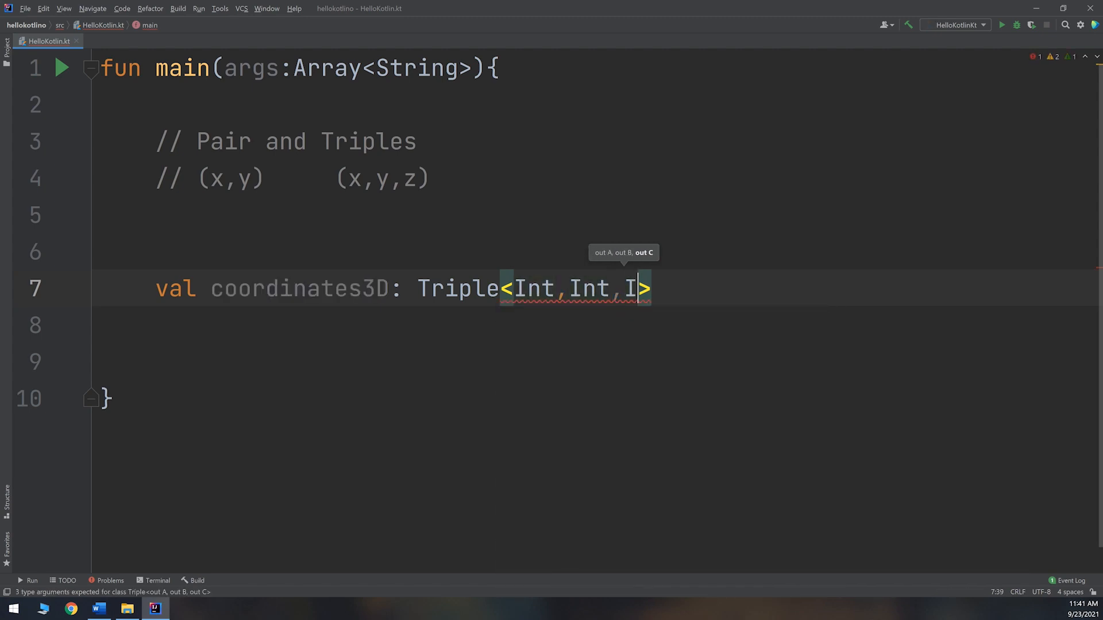
{"action": "type", "text": "nt"}
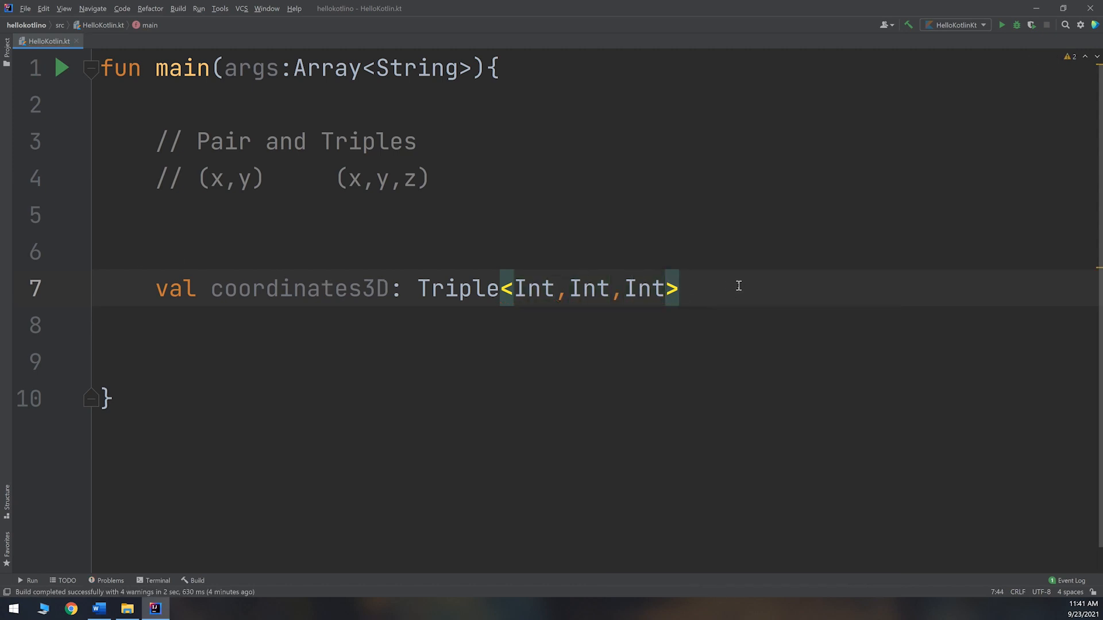
- Initialise coordinates3D with Triple(1, 2, 3) via code completion
{"action": "type", "text": "="}
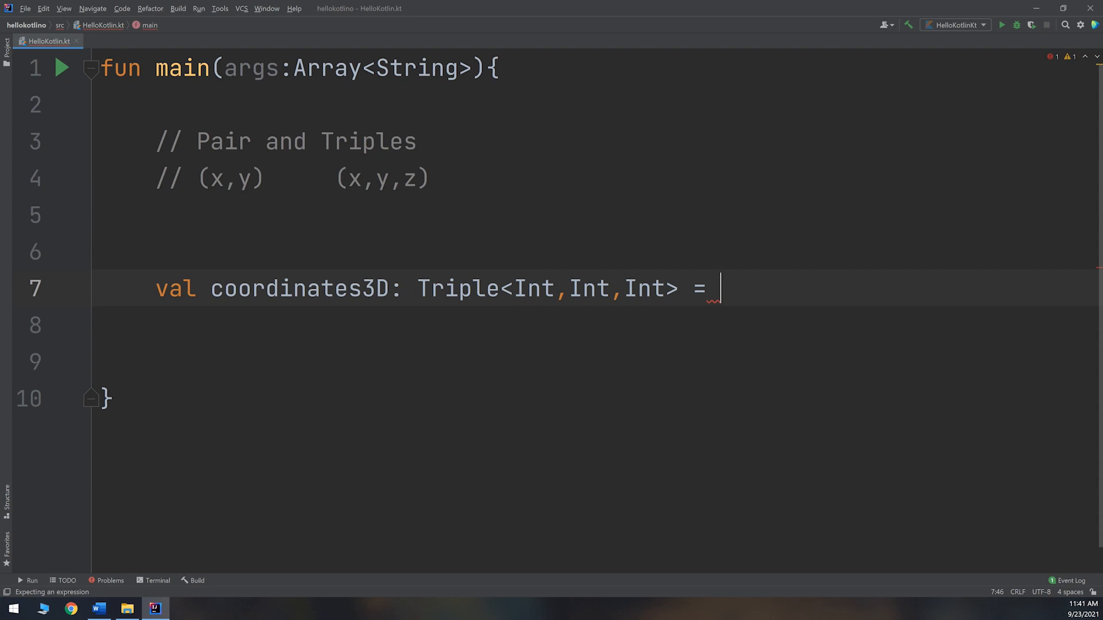
{"action": "type", "text": "Tri"}
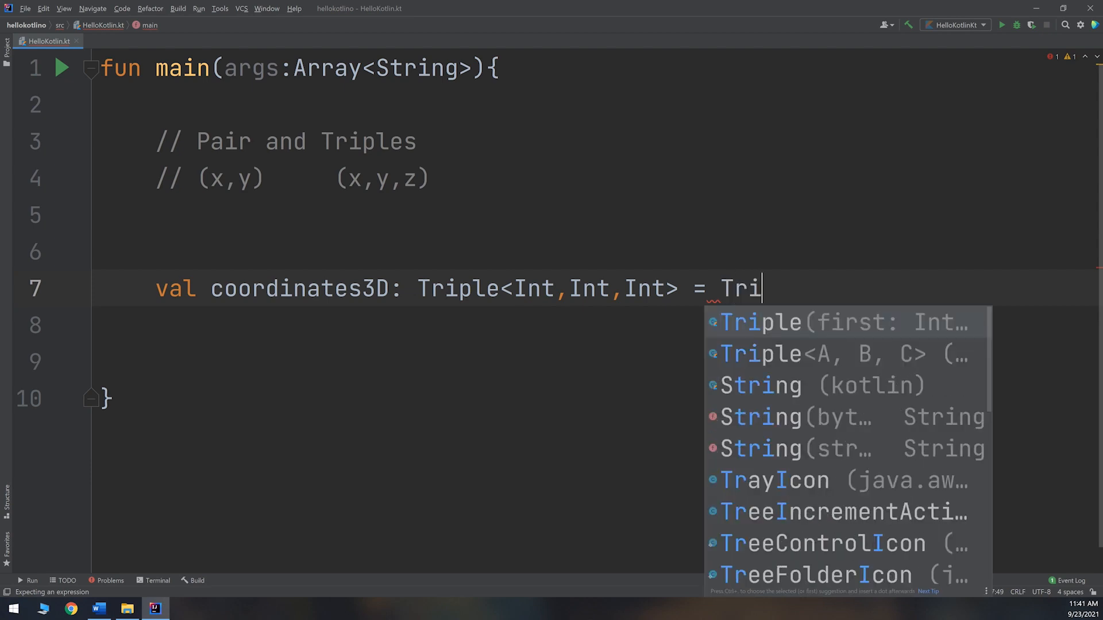
{"action": "left_click", "coordinate": [759, 321]}
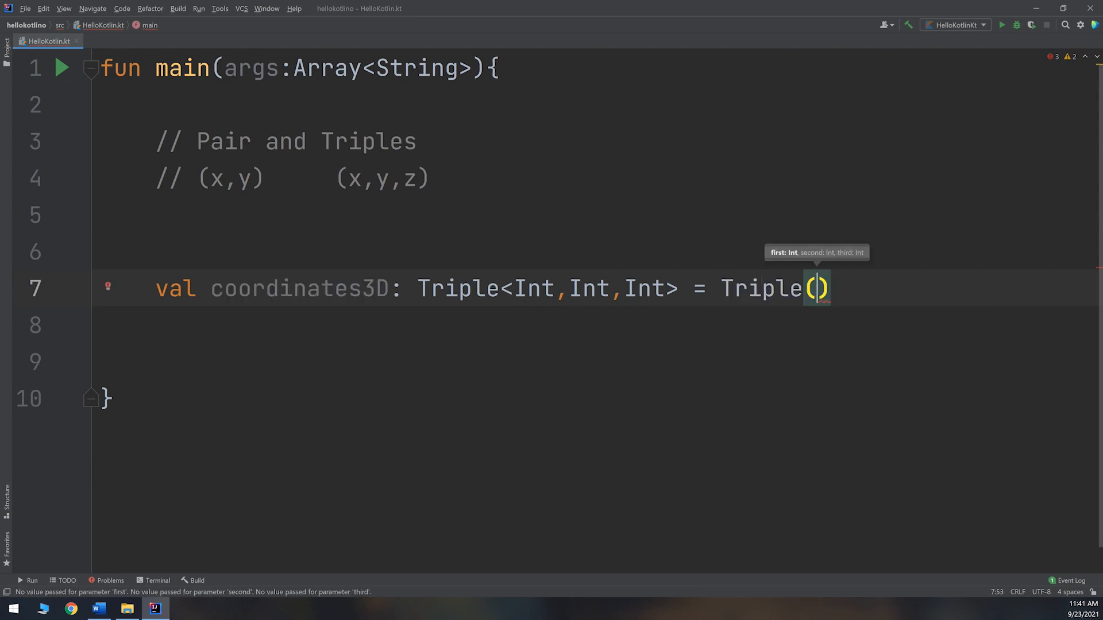
{"action": "type", "text": "1,2,3"}
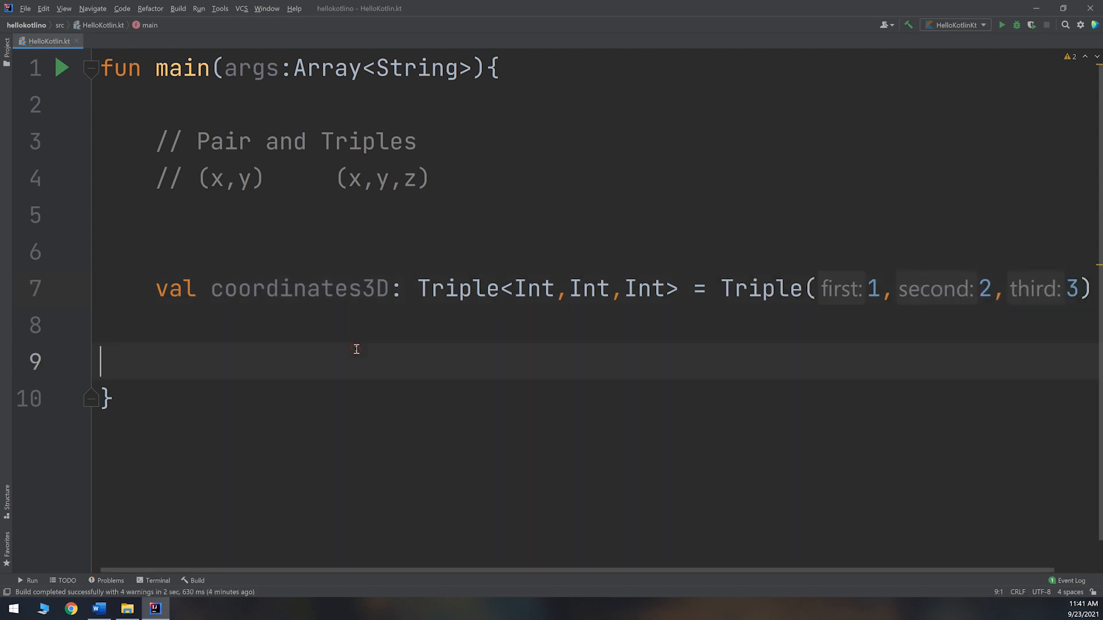
- Write println("The 3D coordinates: " + coordinates3D) below the declaration
{"action": "key", "text": "enter"}
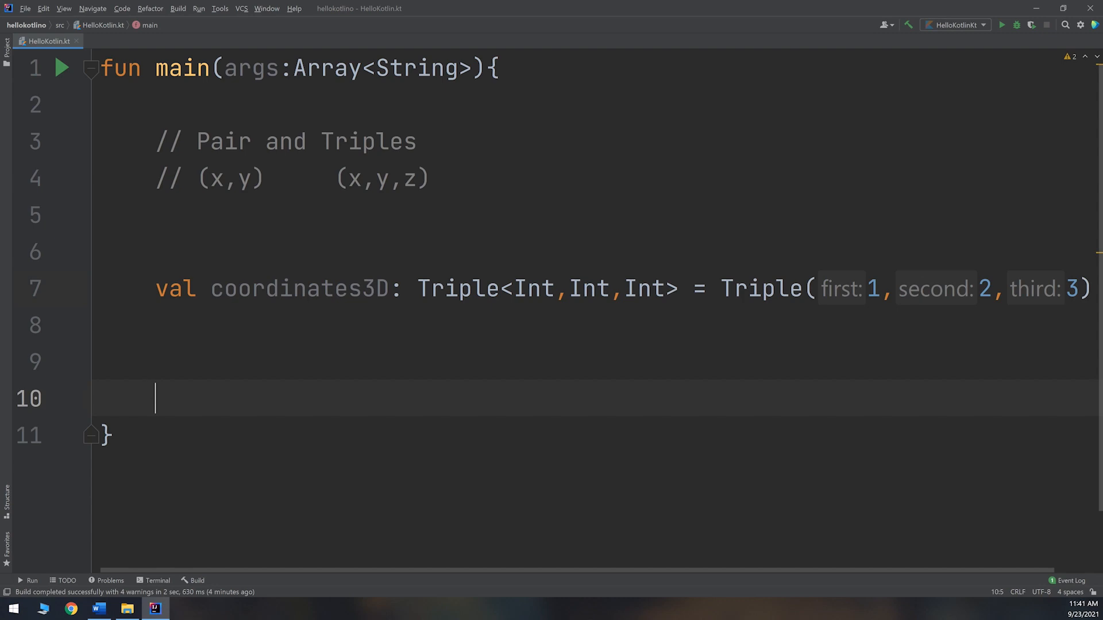
{"action": "type", "text": "print"}
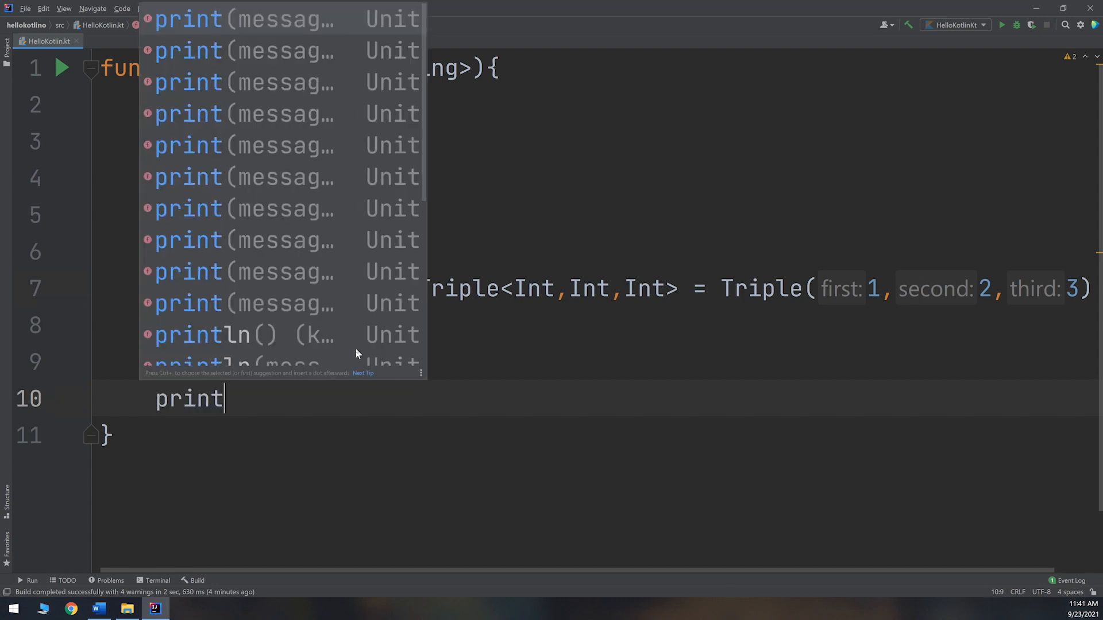
{"action": "left_click", "coordinate": [210, 335]}
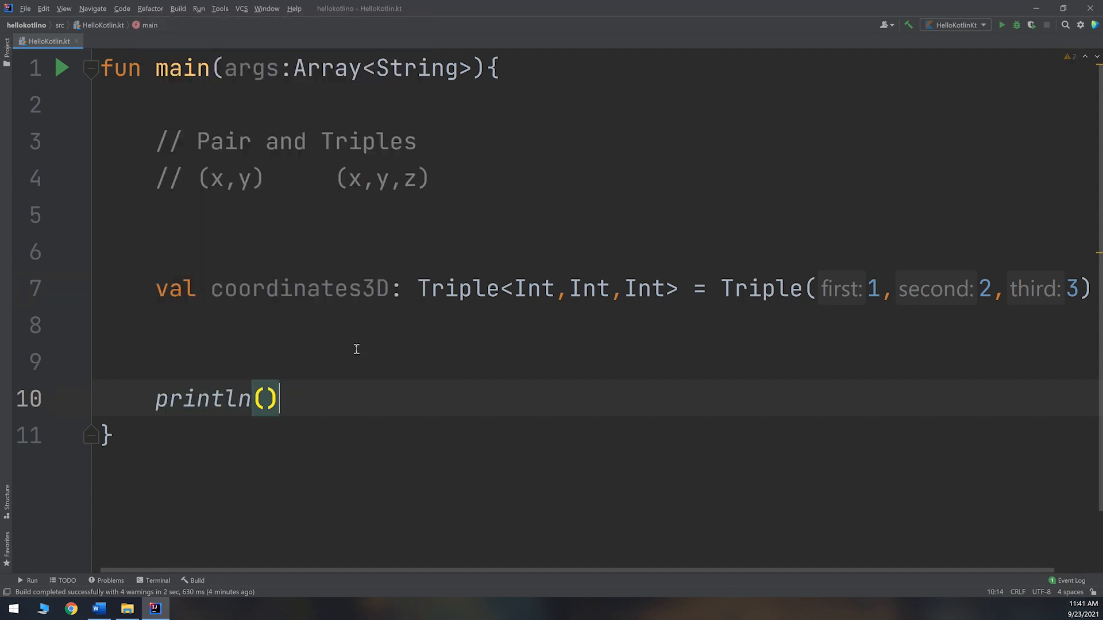
{"action": "type", "text": "\"T"}
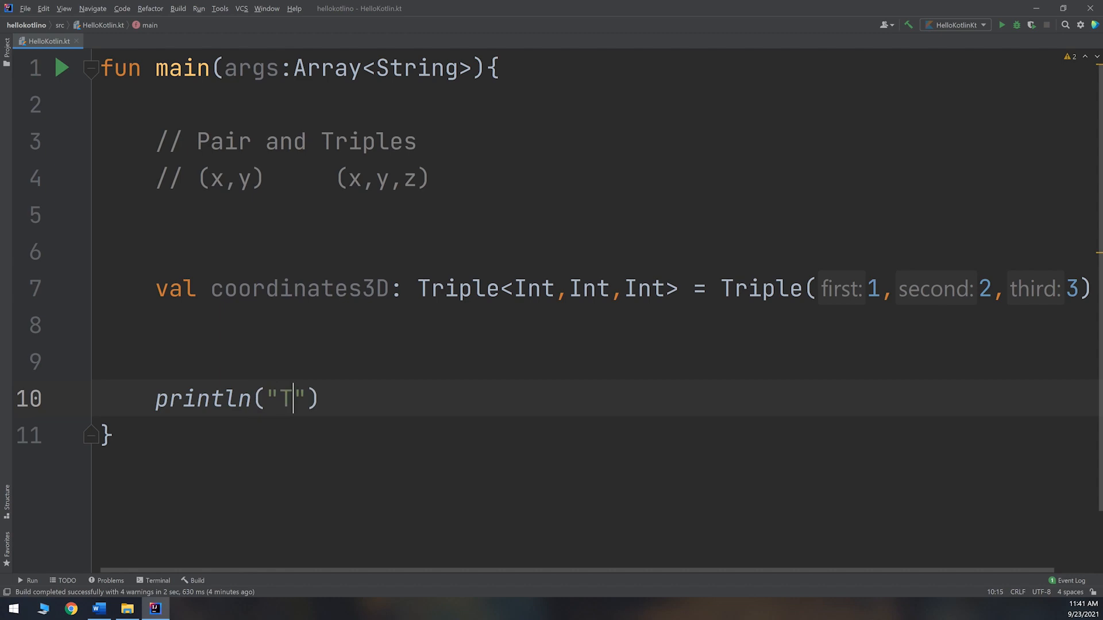
{"action": "type", "text": "he 3D coor"}
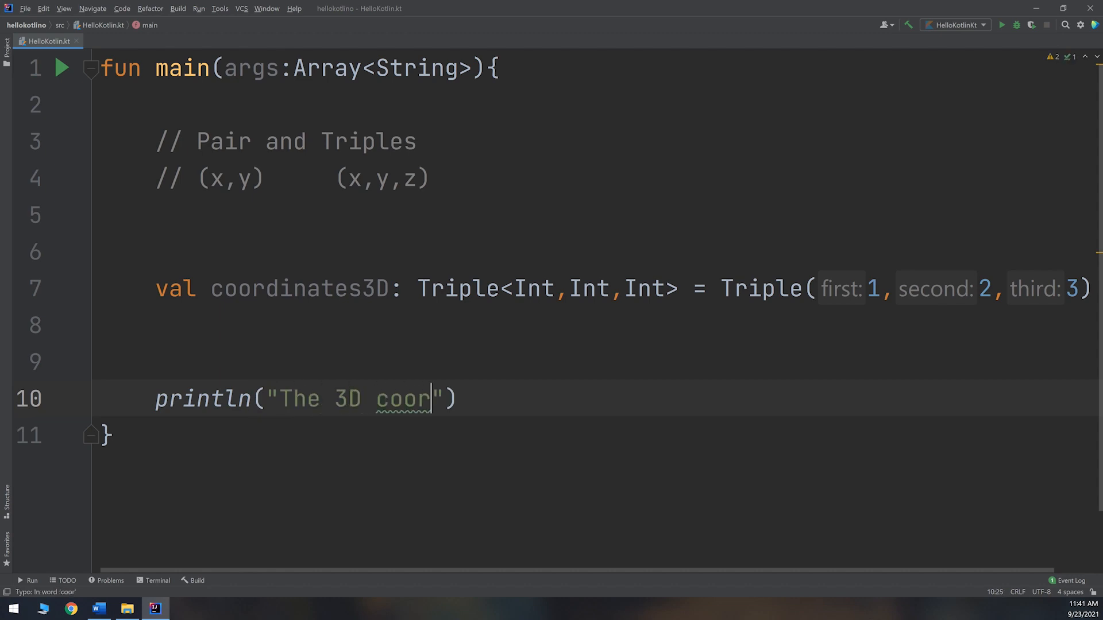
{"action": "type", "text": "dina"}
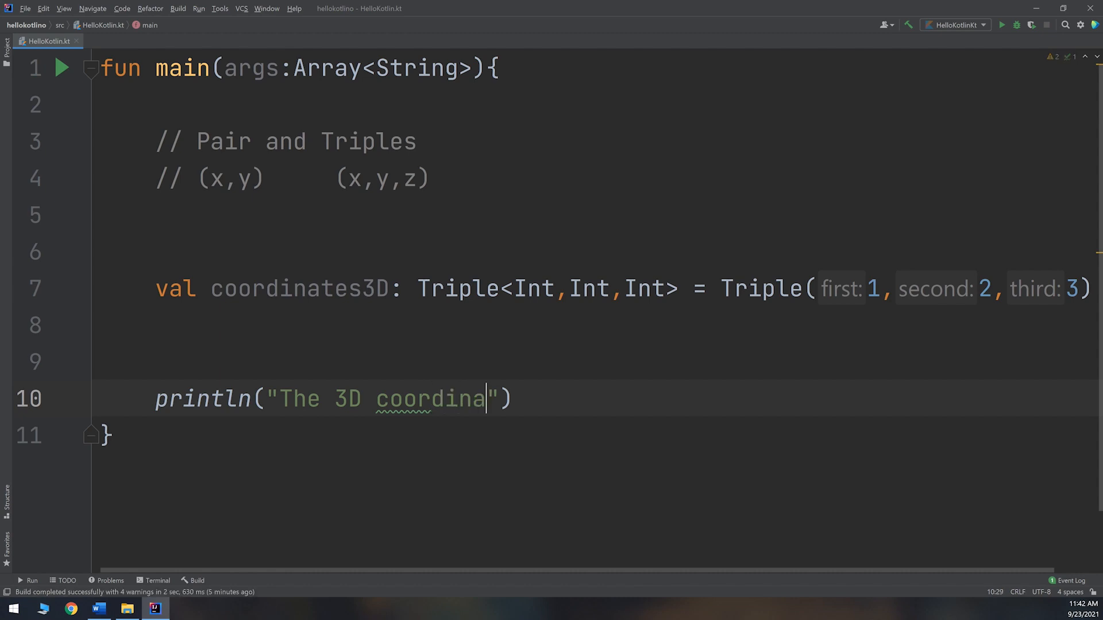
{"action": "type", "text": "tes"}
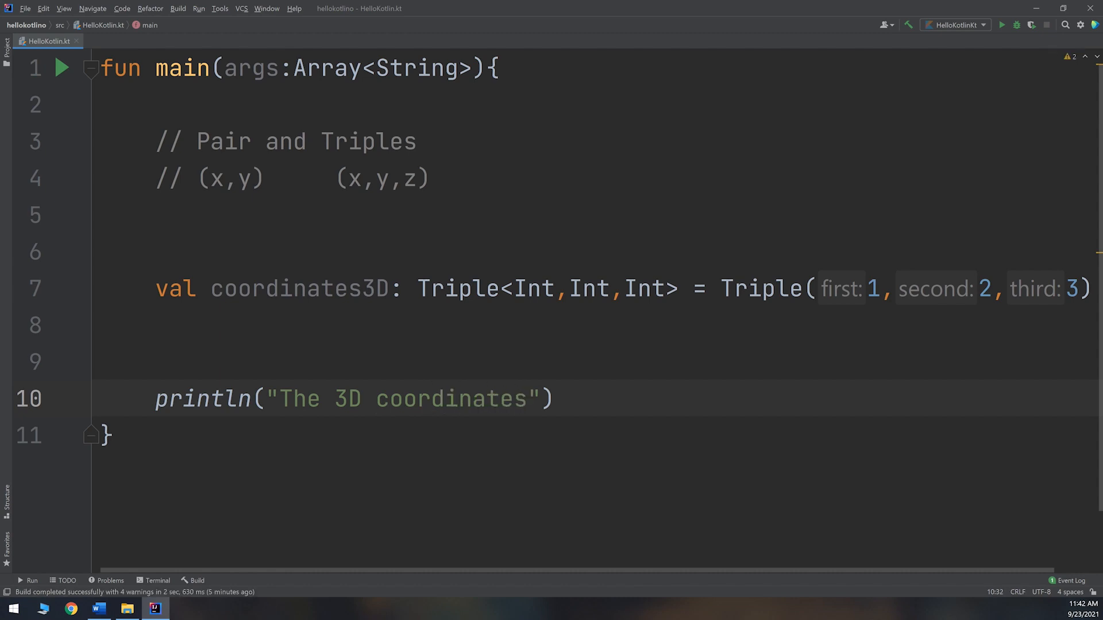
{"action": "type", "text": ": \"+"}
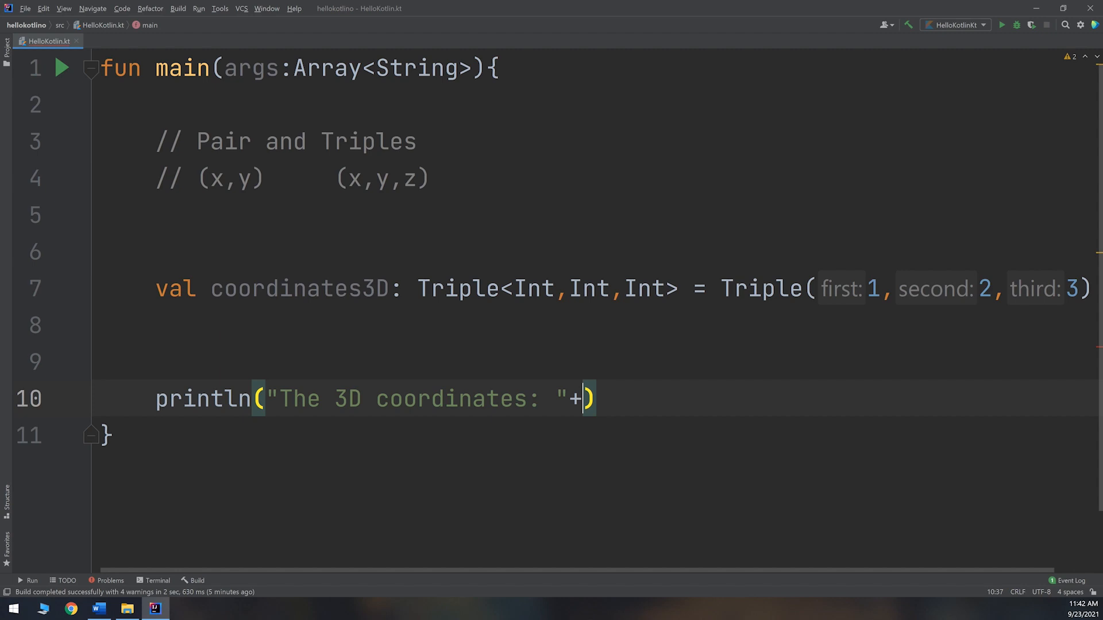
{"action": "type", "text": "coordinates3D"}
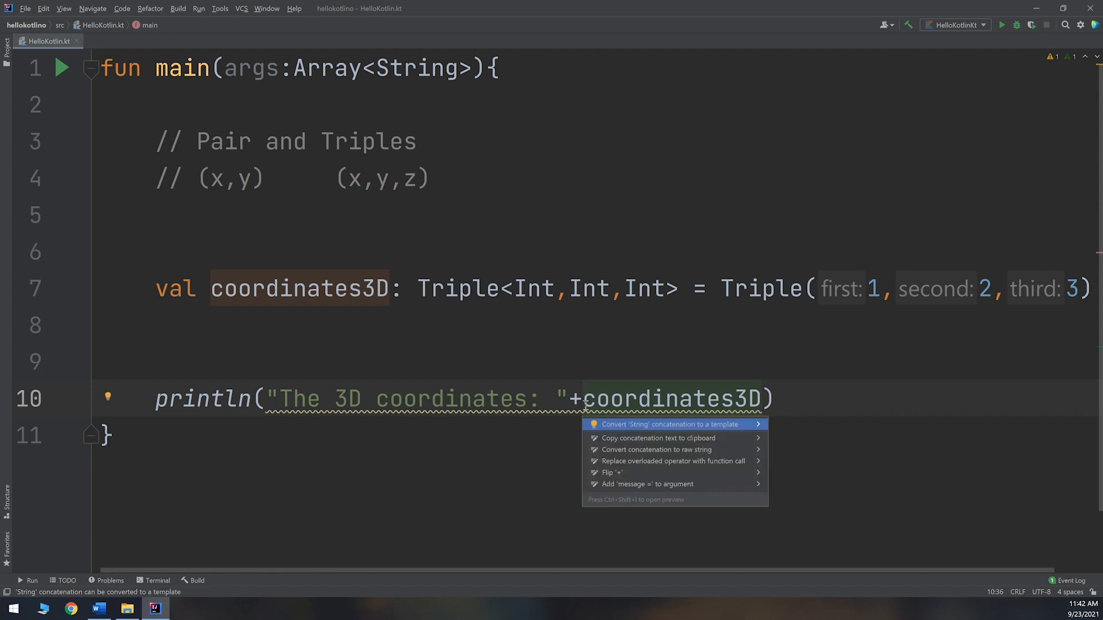
- Convert the string concatenation into the template "The 3D coordinates: $coordinates3D"
{"action": "left_click", "coordinate": [667, 424]}
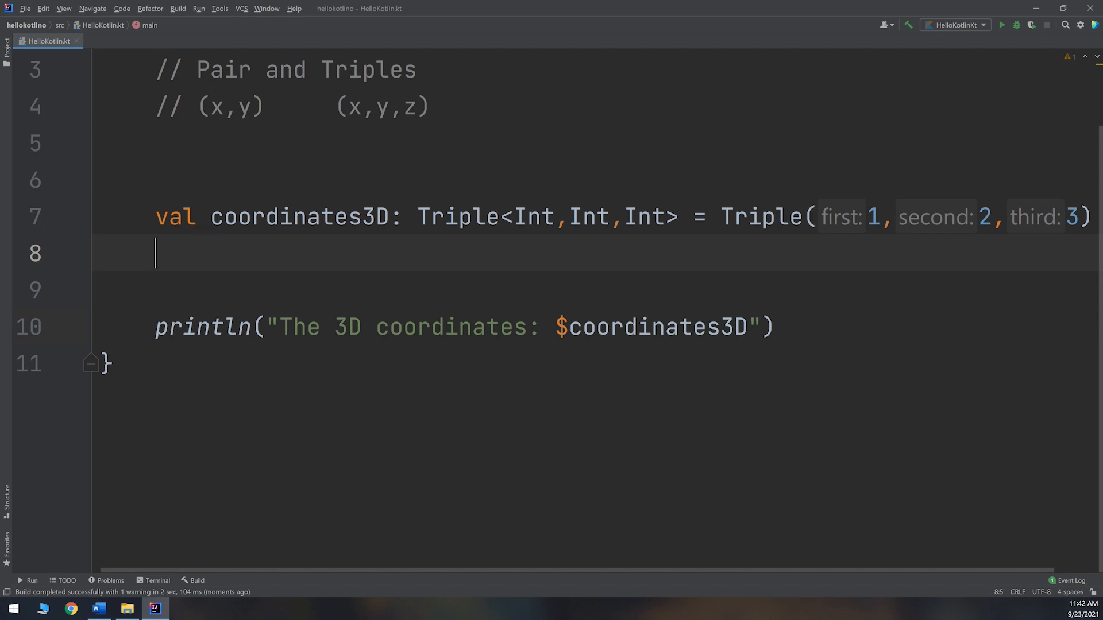
- Start a second declaration named val coordinates3D_2, fixing the misspelled name
{"action": "type", "text": "val"}
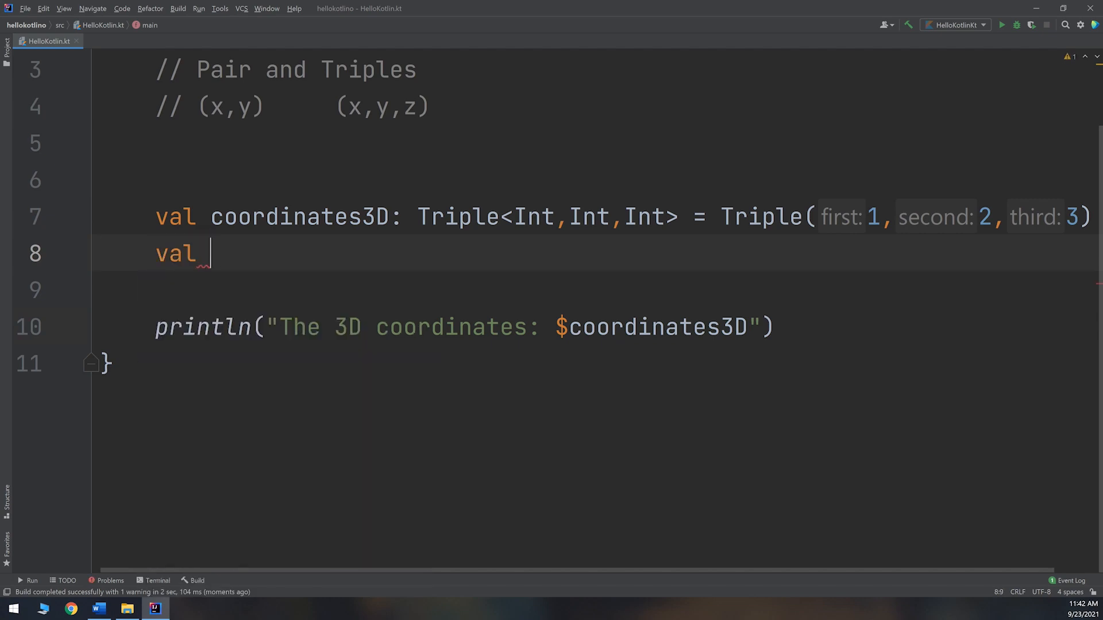
{"action": "key", "text": "BackSpace"}
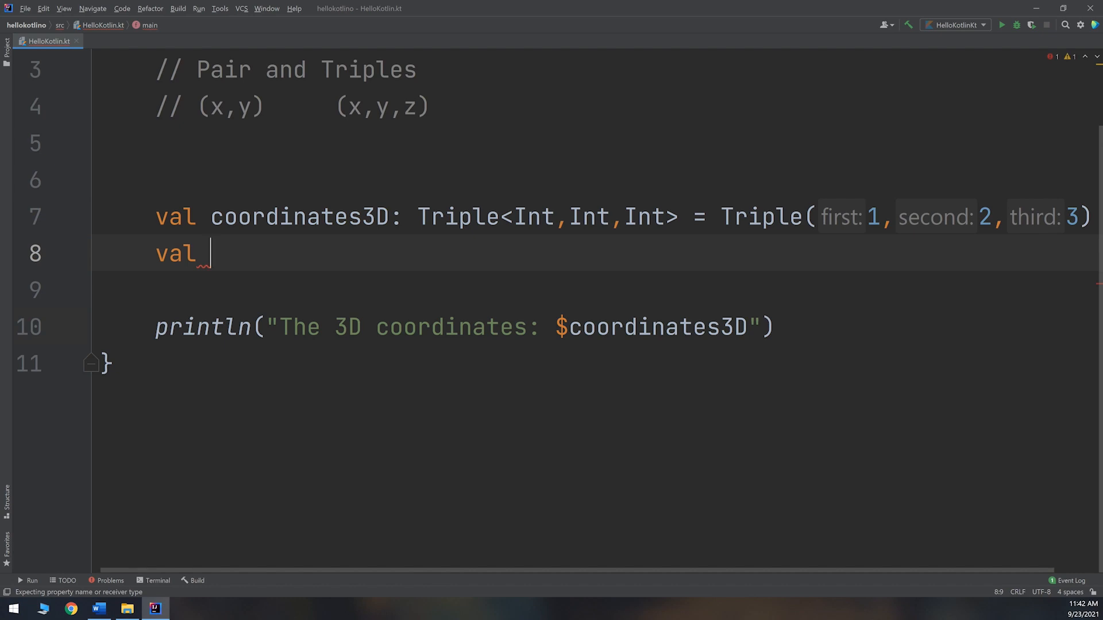
{"action": "type", "text": "co"}
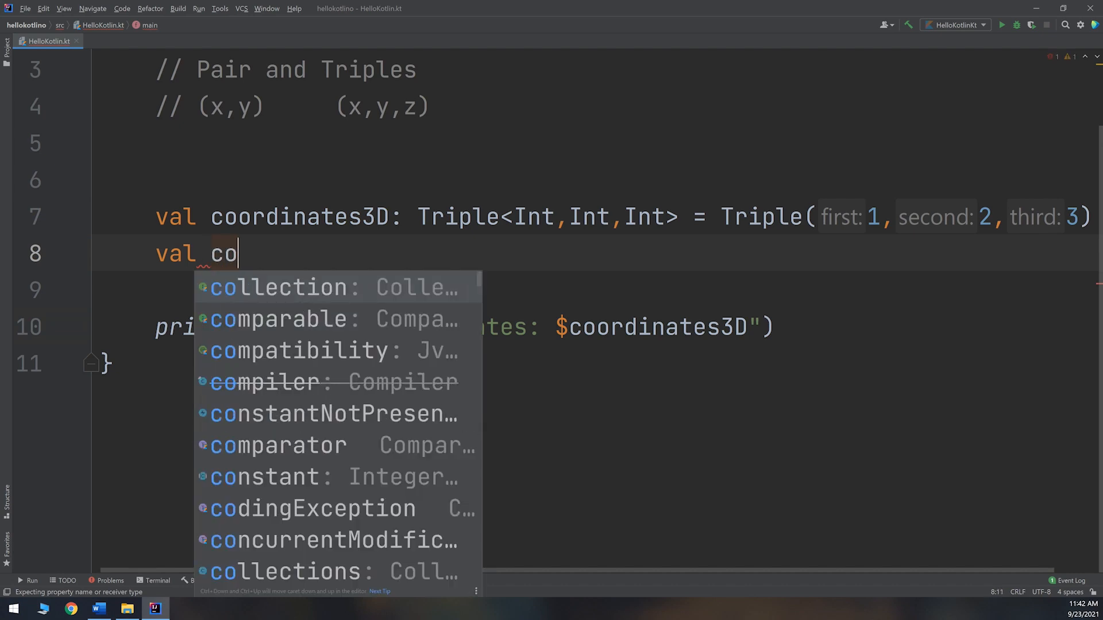
{"action": "type", "text": "oridates"}
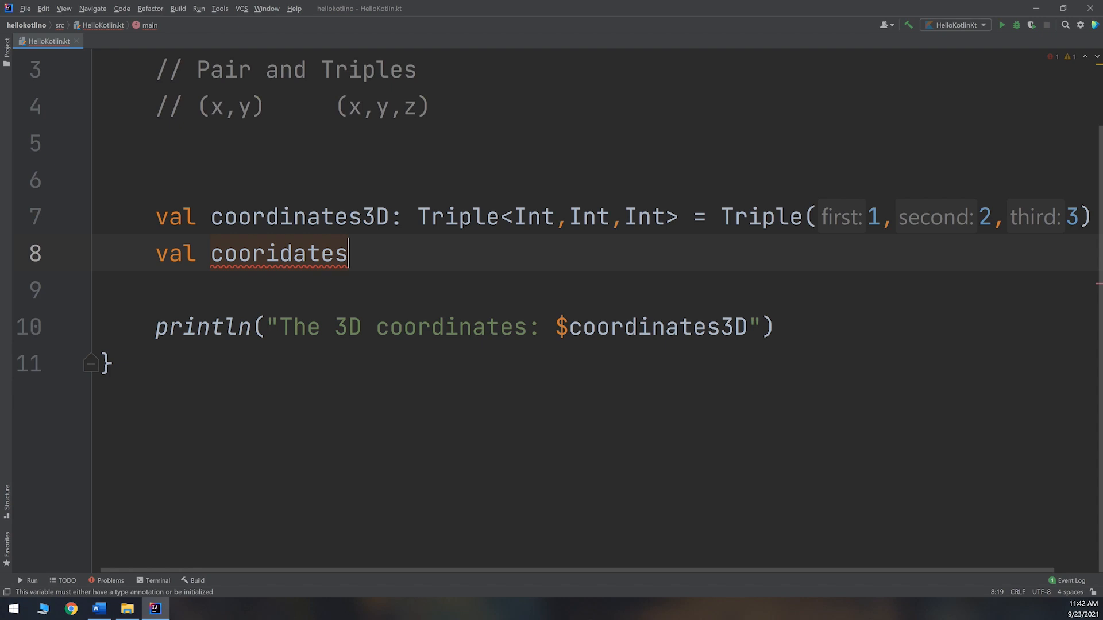
{"action": "key", "text": "BackSpace"}
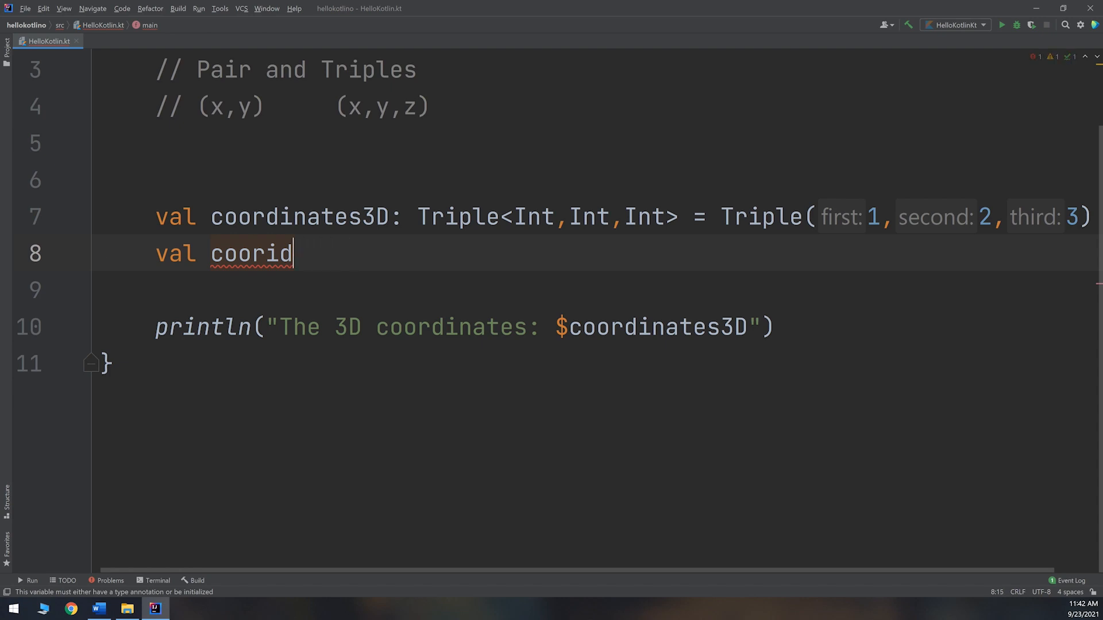
{"action": "key", "text": "Backspace"}
{"action": "type", "text": "dinates"}
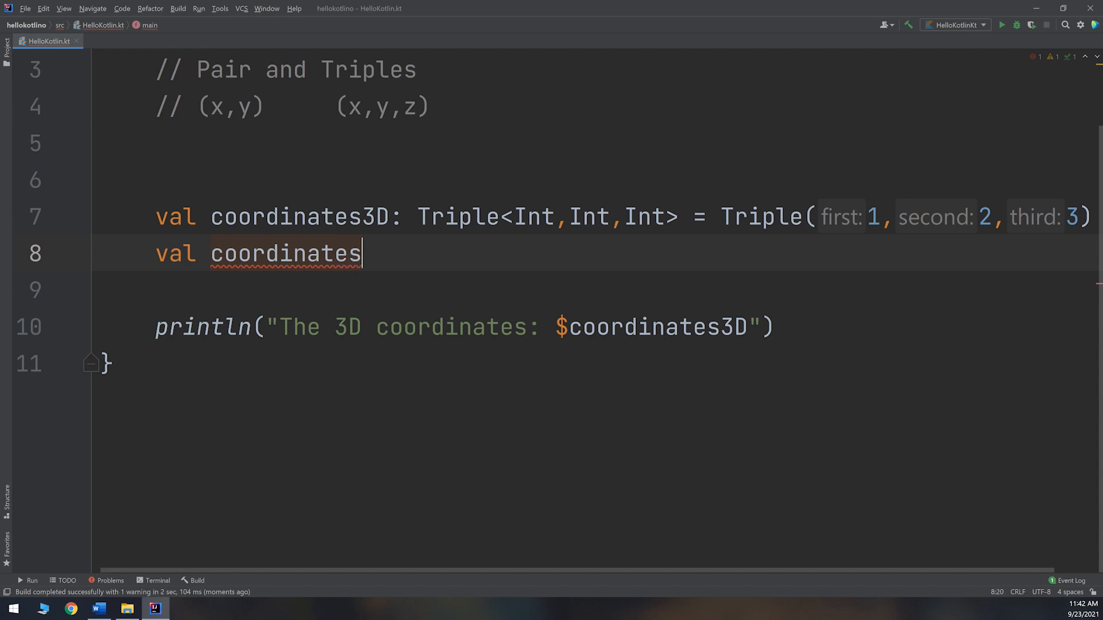
{"action": "type", "text": "3D"}
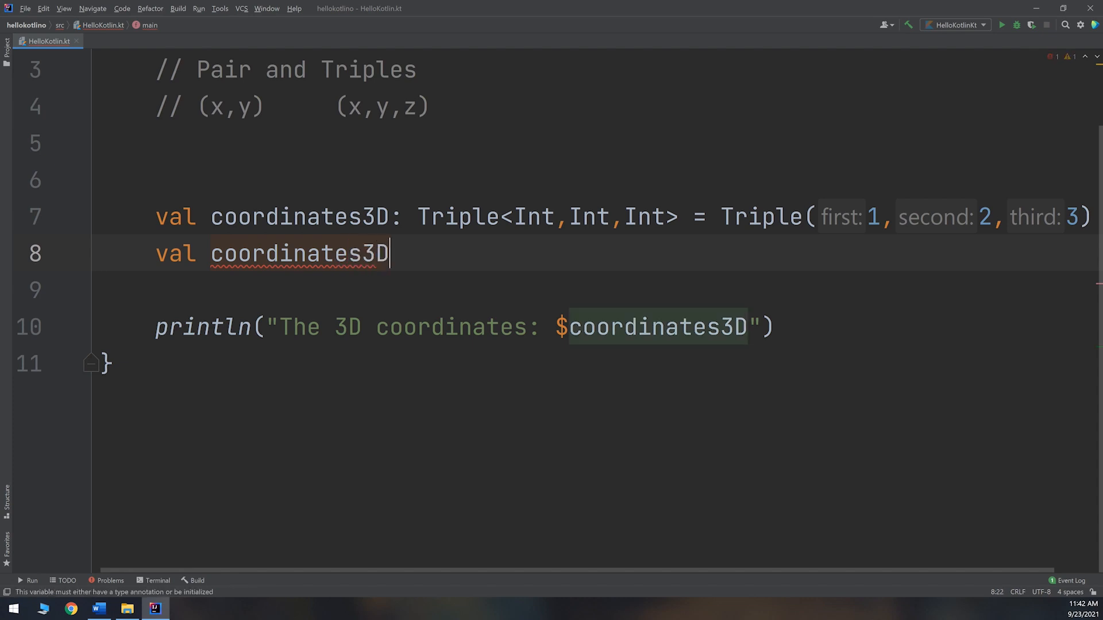
{"action": "type", "text": "_2"}
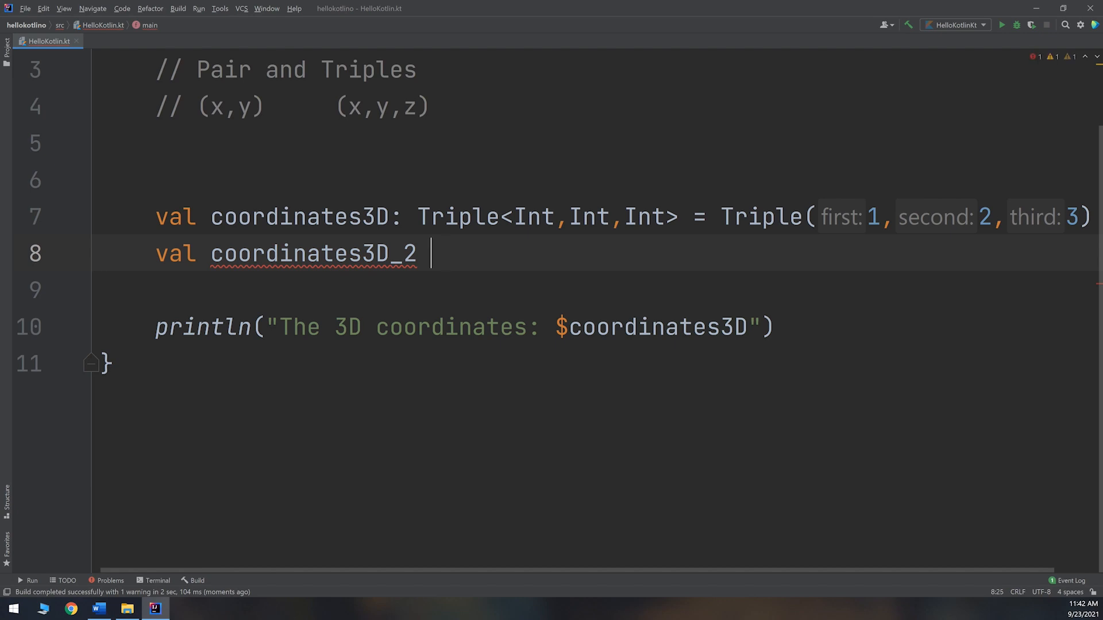
- Assign coordinates3D_2 = Triple(4, 5, 6) without a type annotation and select the line
{"action": "type", "text": "= Triple"}
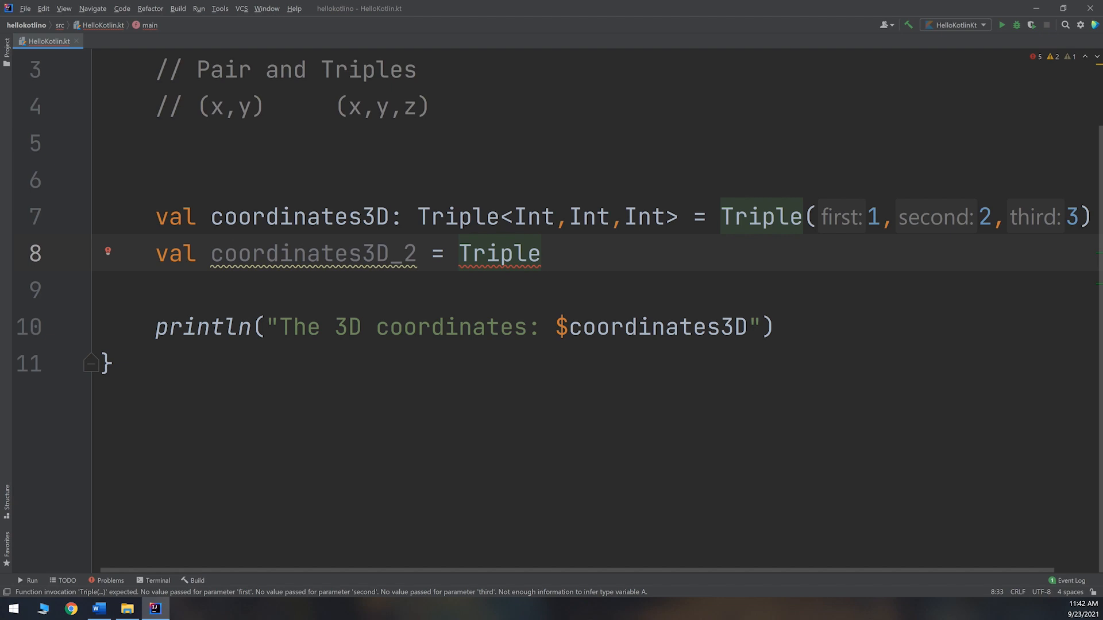
{"action": "type", "text": "()"}
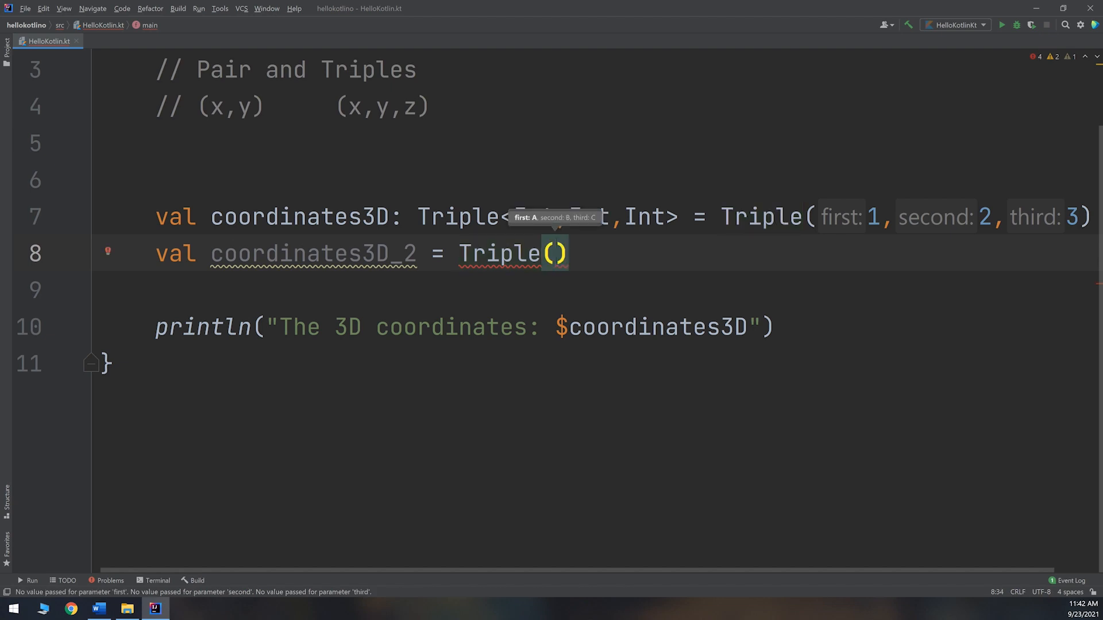
{"action": "type", "text": "4,56,"}
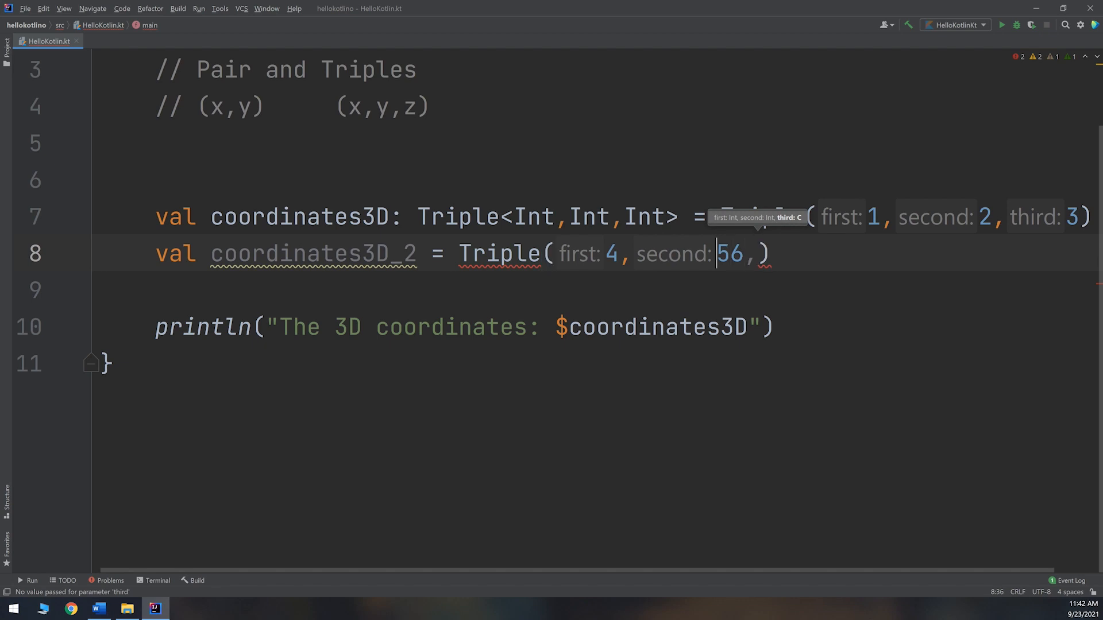
{"action": "type", "text": "5, third: 6"}
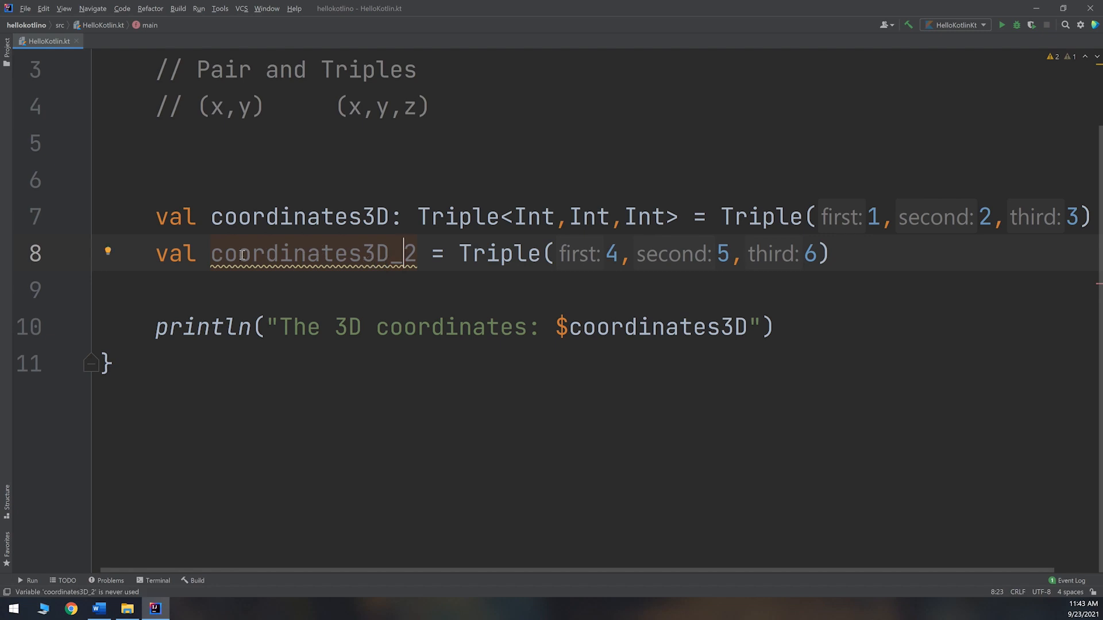
{"action": "left_click_drag", "start_coordinate": [418, 253], "coordinate": [830, 253]}
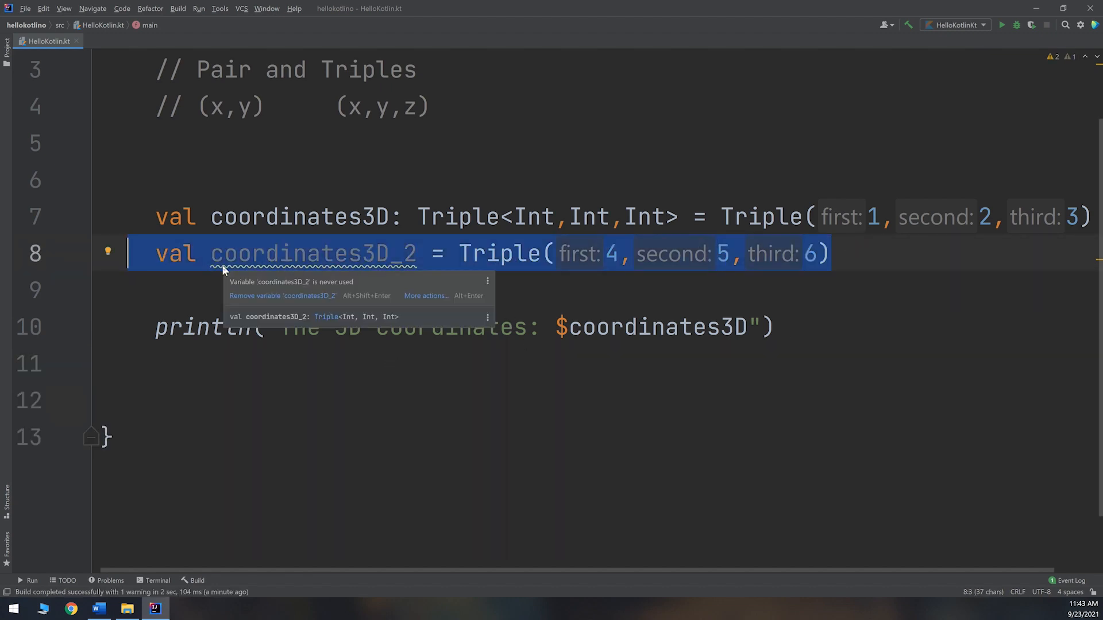
- Add a trailing comment '// using type inference' after the coordinates3D_2 declaration
{"action": "left_click", "coordinate": [387, 218]}
{"action": "type", "text": "  //"}
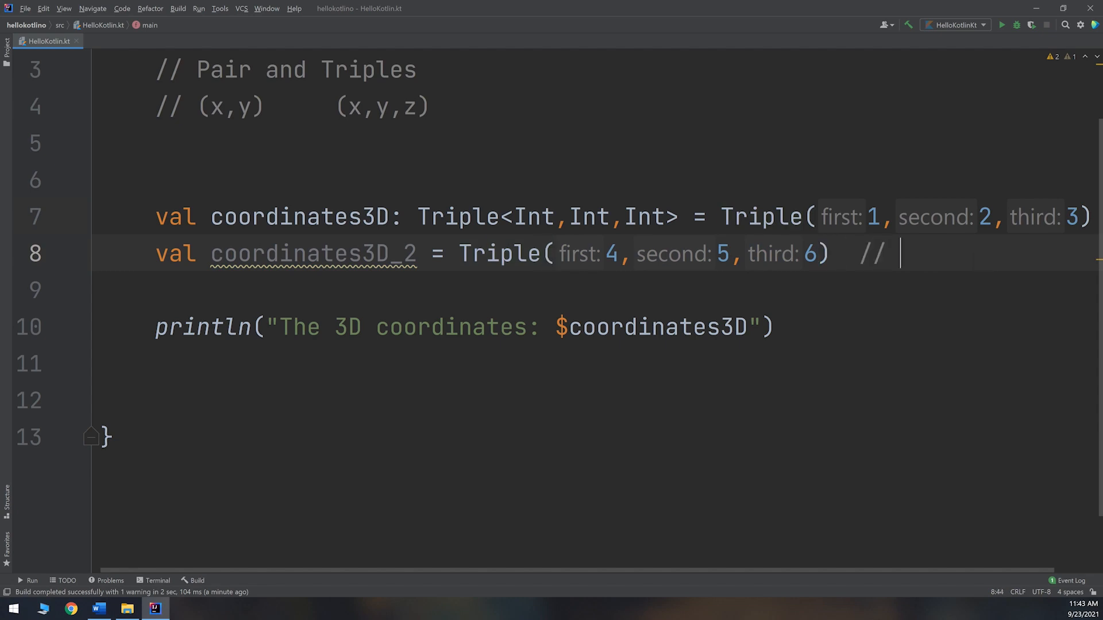
{"action": "type", "text": "usjni"}
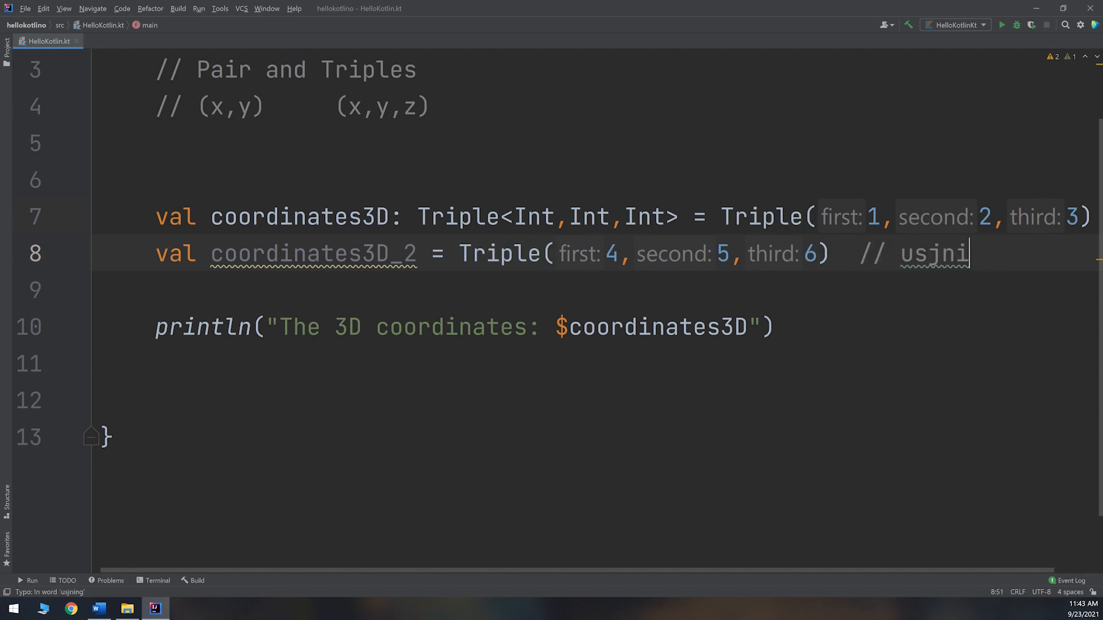
{"action": "type", "text": "using"}
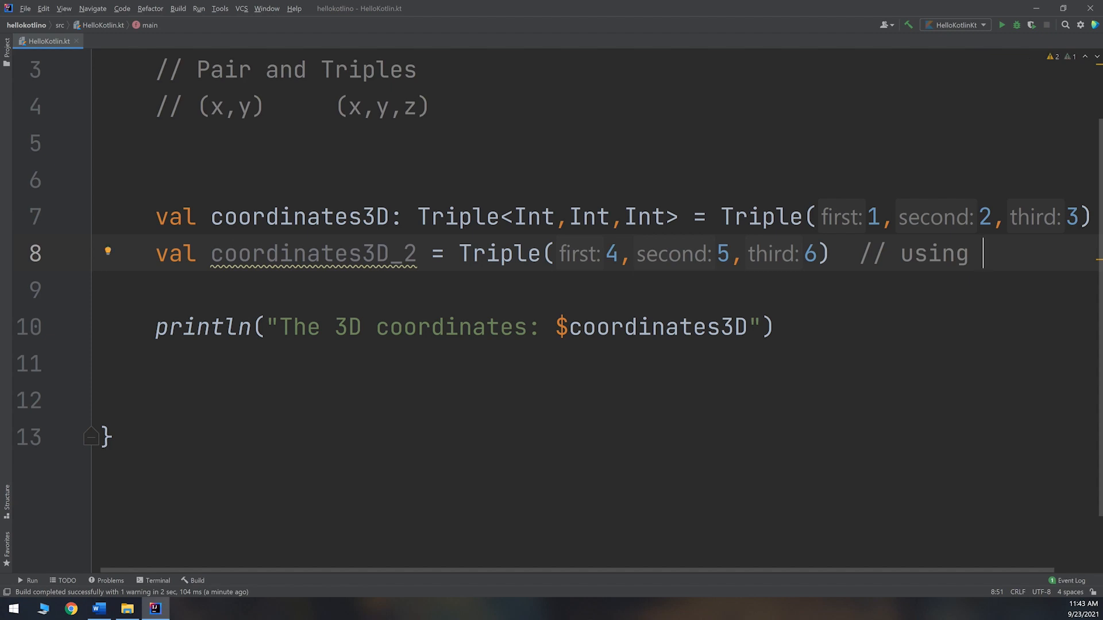
{"action": "type", "text": "typ"}
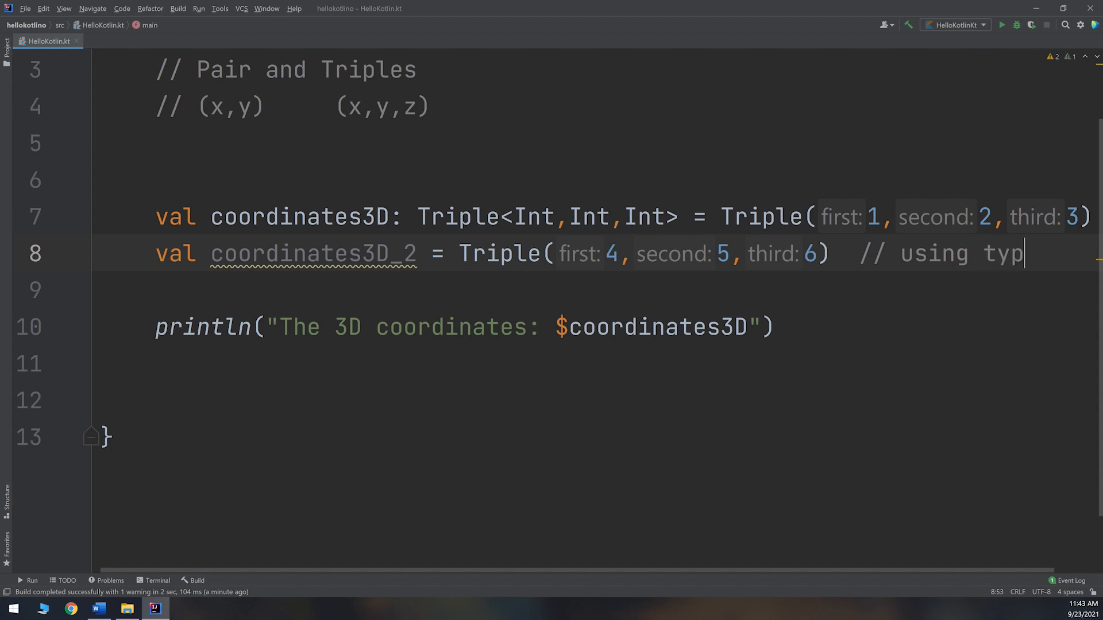
{"action": "type", "text": "e intef"}
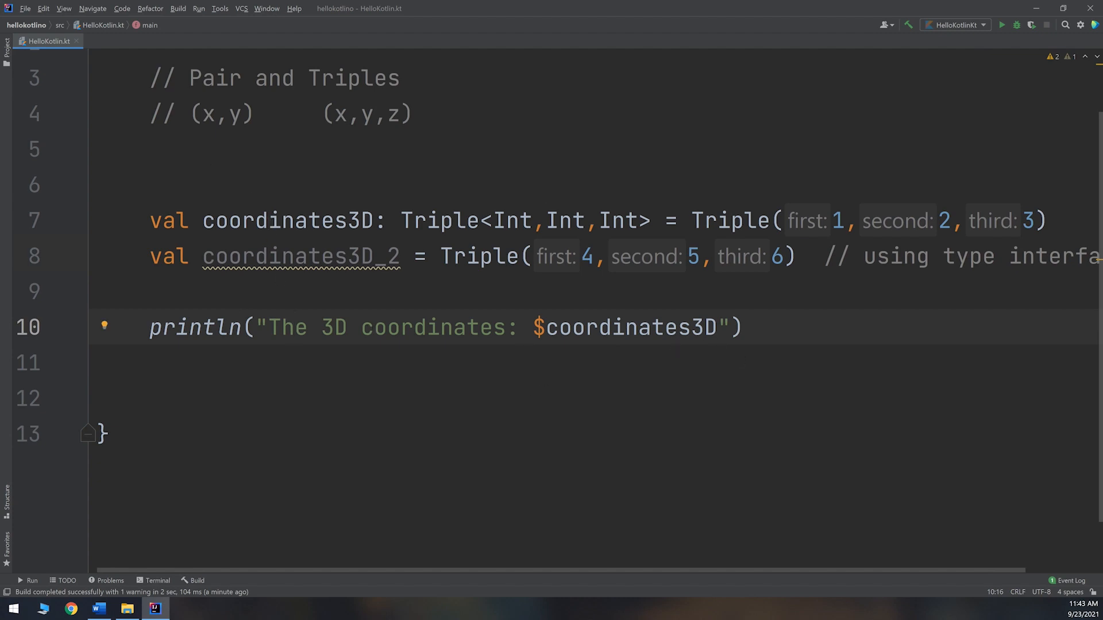
{"action": "left_click", "coordinate": [294, 327]}
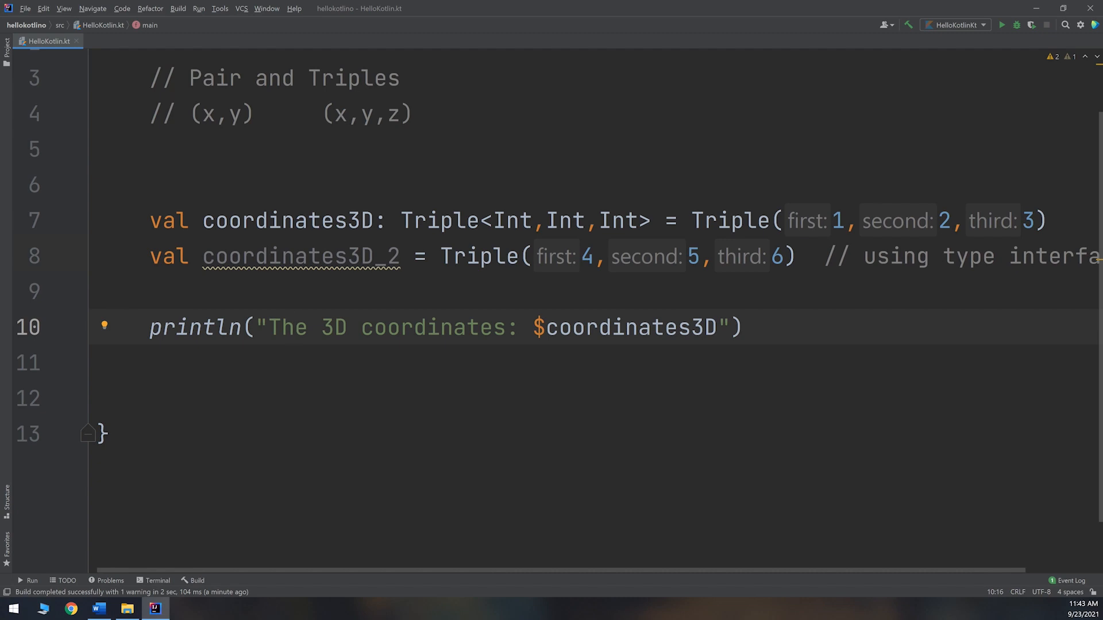
{"action": "left_click", "coordinate": [301, 327]}
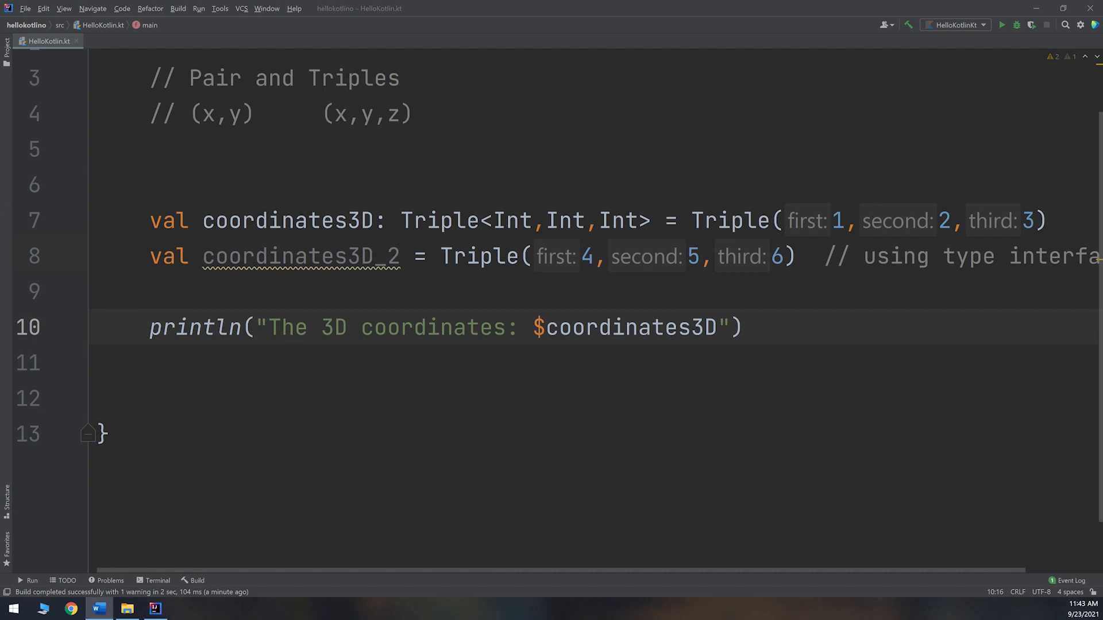
- Declare val x = coordinates3D.first using completion
{"action": "type", "text": "v"}
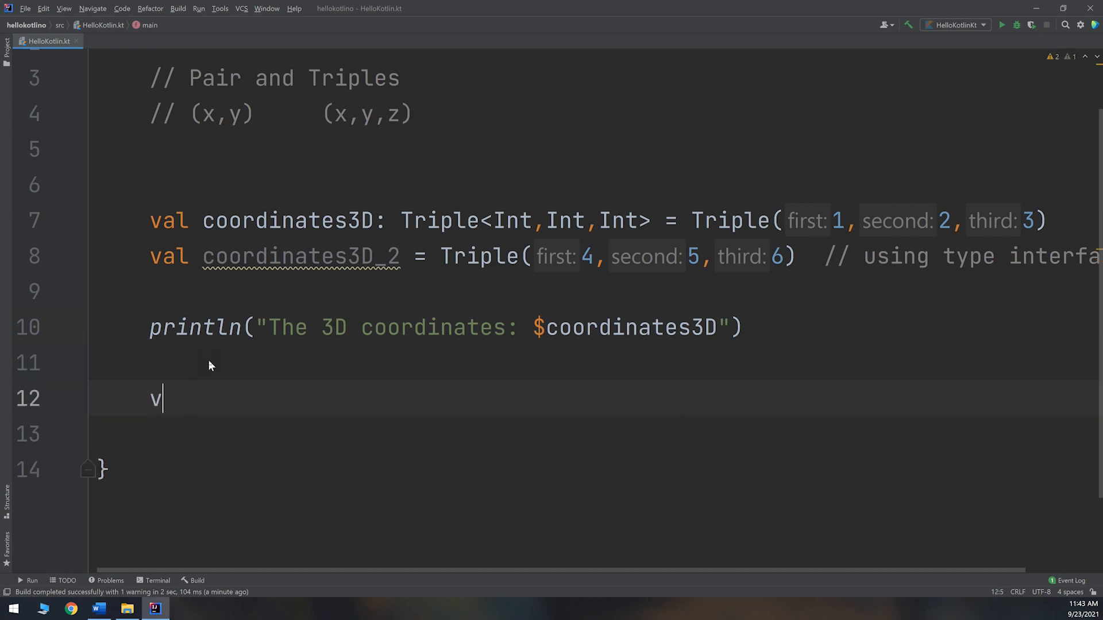
{"action": "type", "text": "al"}
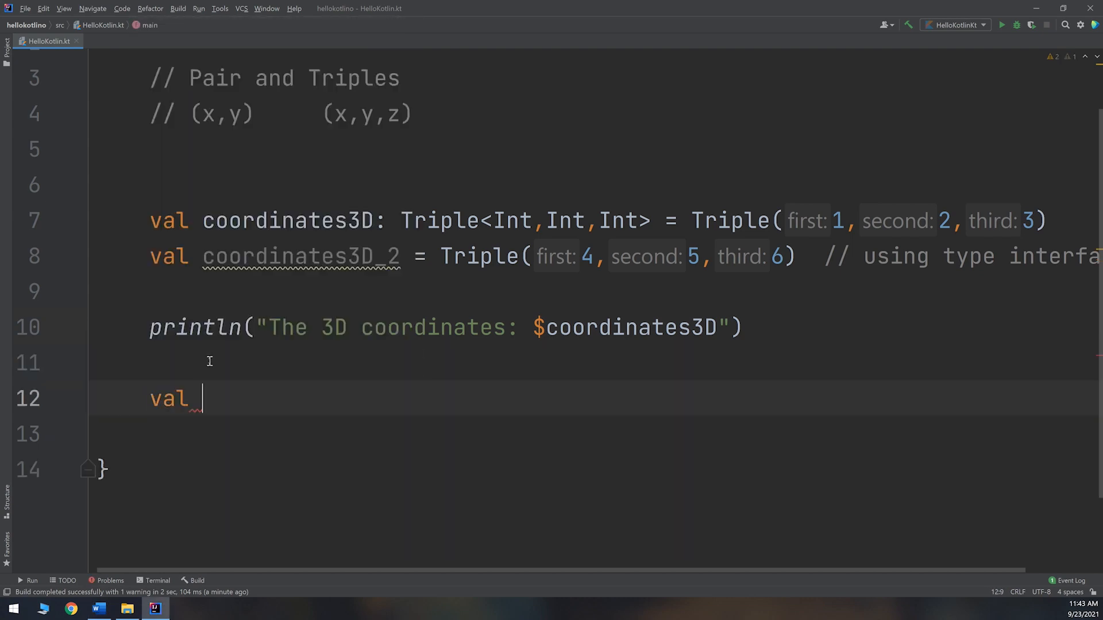
{"action": "double_click", "coordinate": [286, 220]}
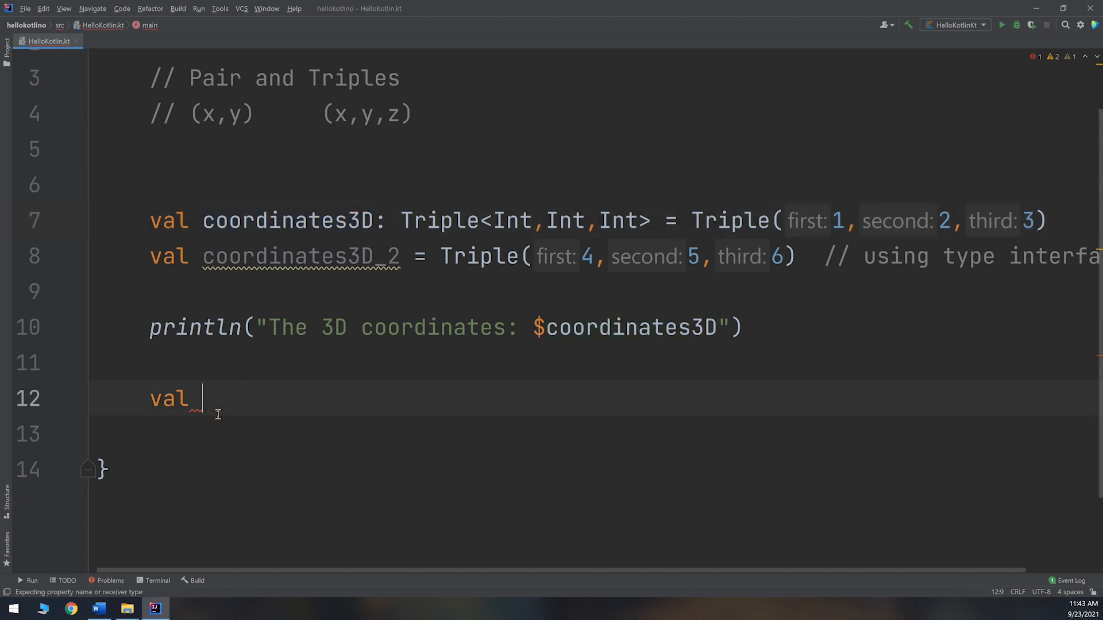
{"action": "type", "text": "x3 ="}
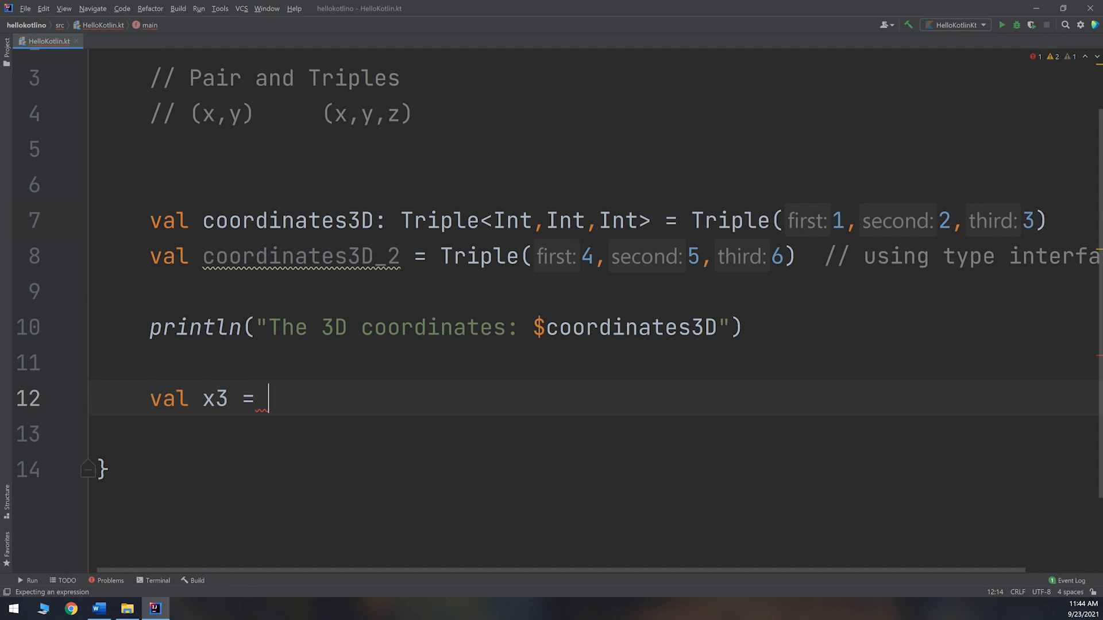
{"action": "key", "text": "Backspace"}
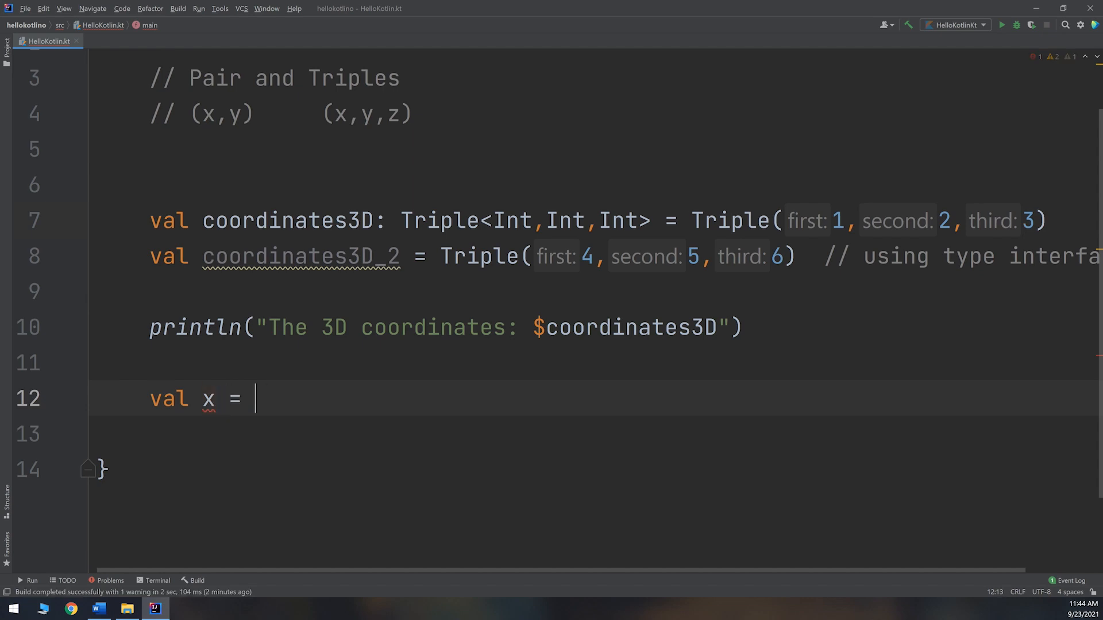
{"action": "type", "text": "coordinates3D"}
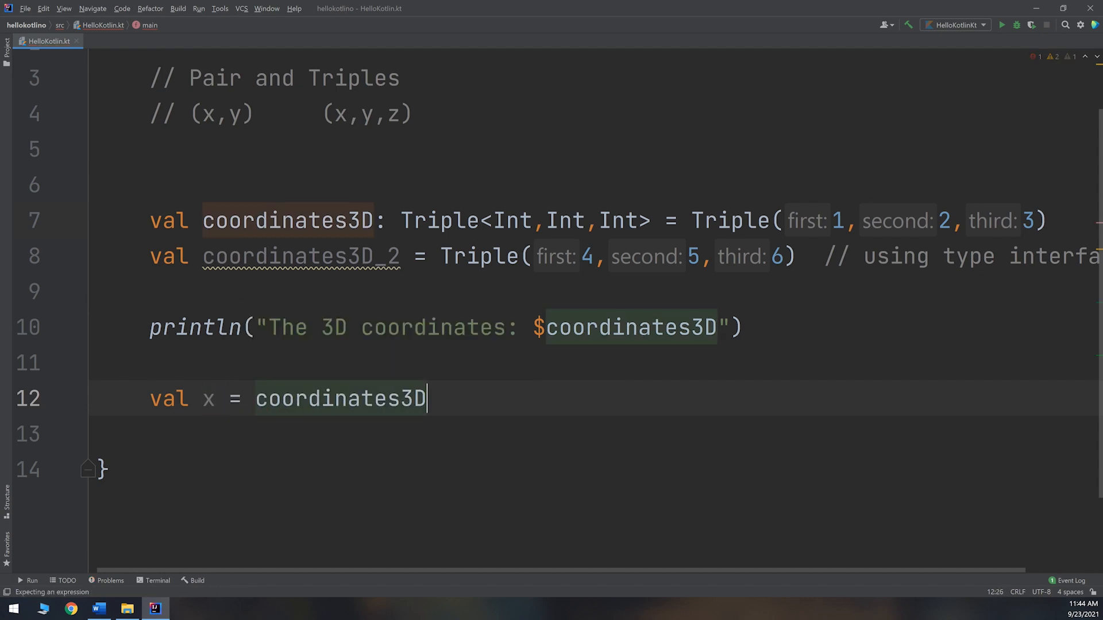
{"action": "type", "text": ".first"}
{"action": "left_click", "coordinate": [620, 434]}
{"action": "type", "text": "val y ="}
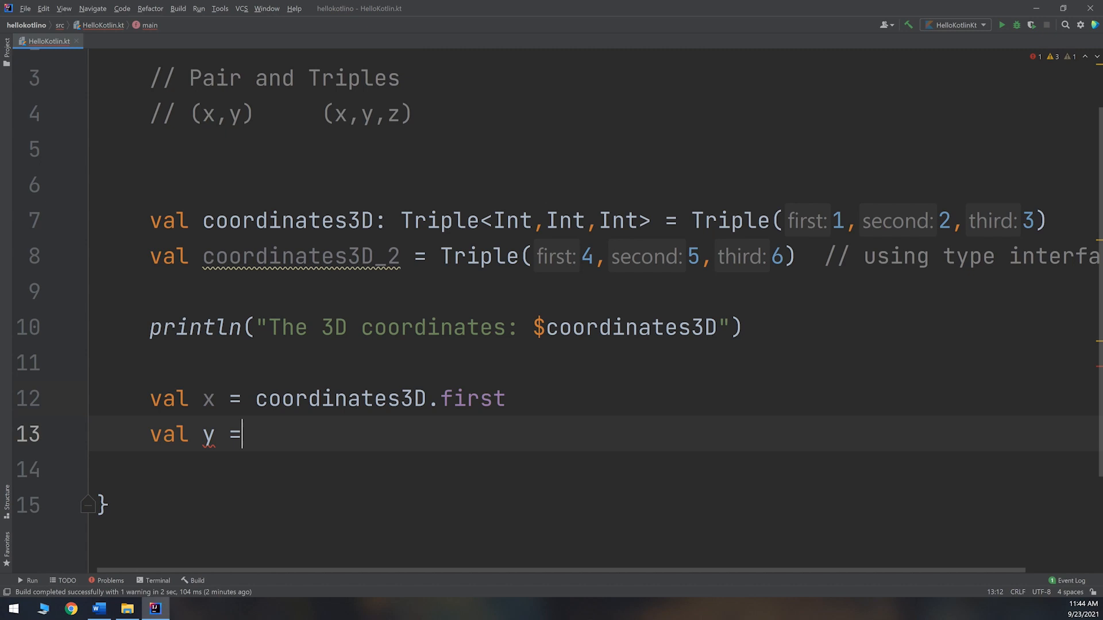
- Declare val y = coordinates3D.second and val z = coordinates3D.third
{"action": "type", "text": "coordinates3D.second"}
{"action": "left_click", "coordinate": [596, 469]}
{"action": "type", "text": "v"}
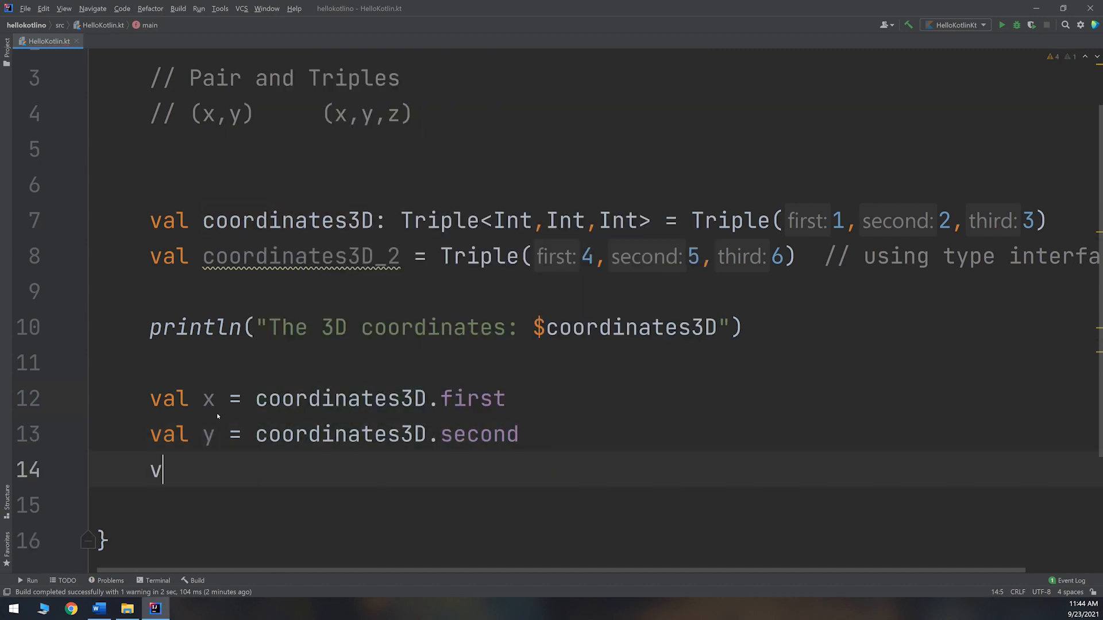
{"action": "type", "text": "al z ="}
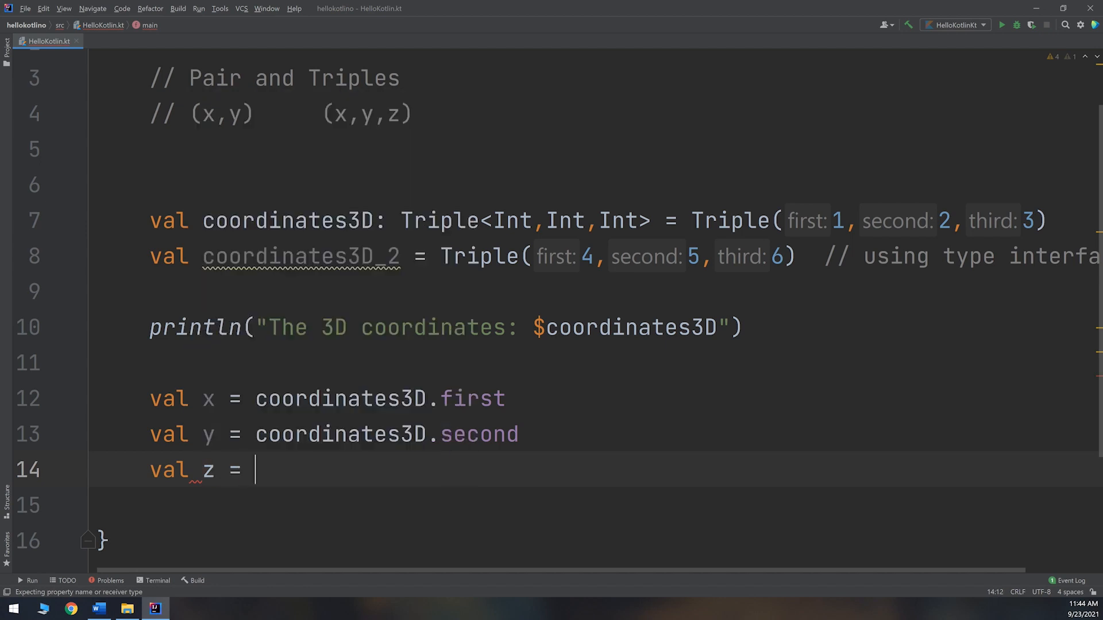
{"action": "type", "text": "coordinates3D."}
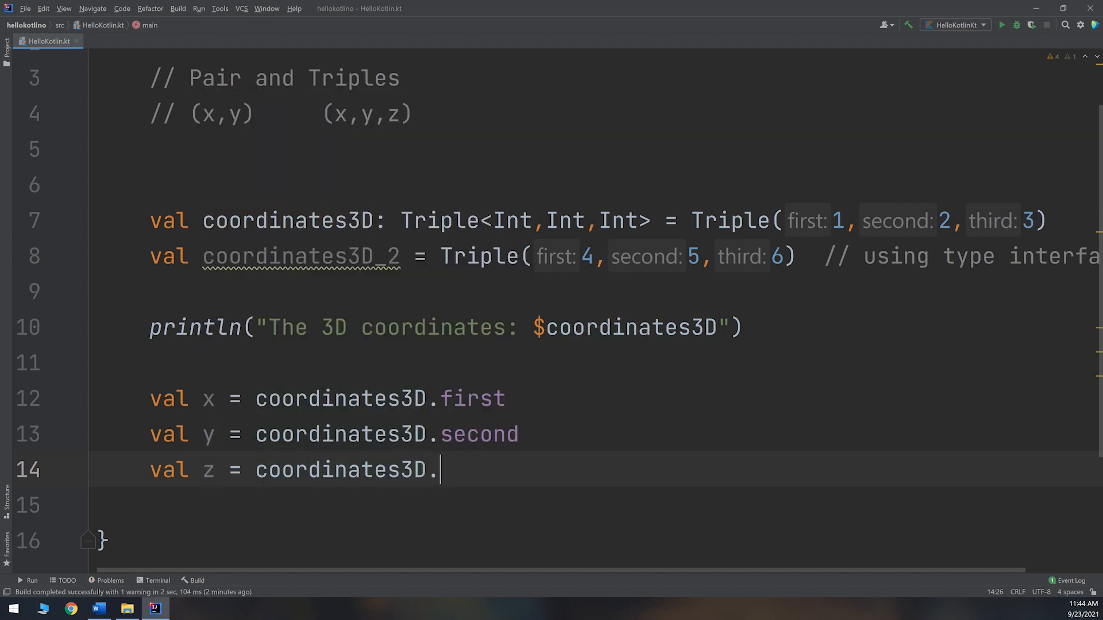
{"action": "type", "text": "third"}
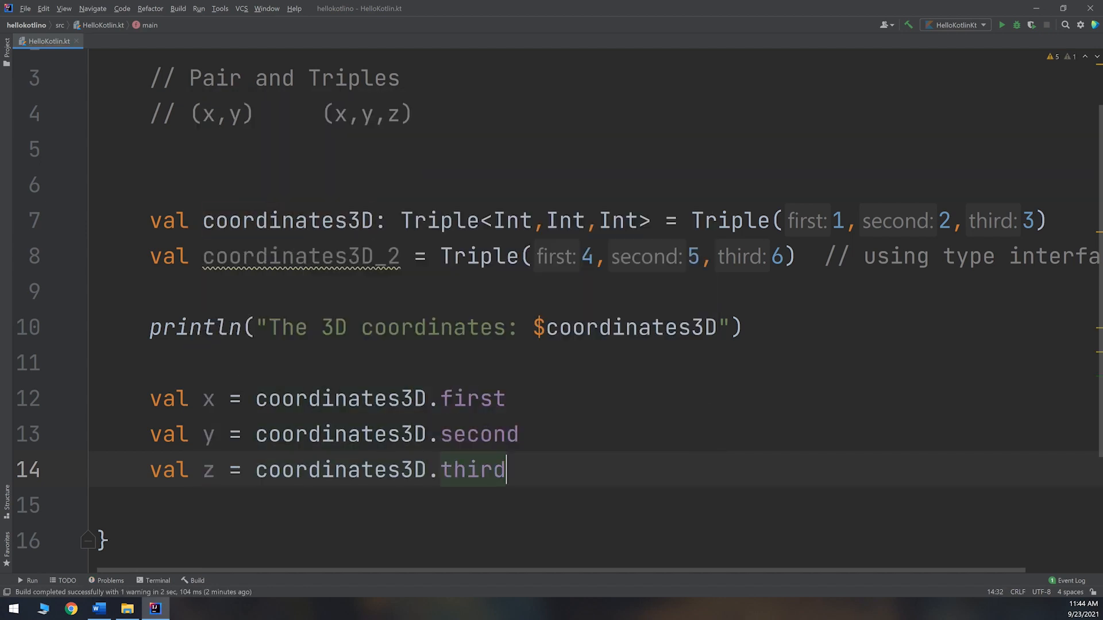
{"action": "key", "text": "Return"}
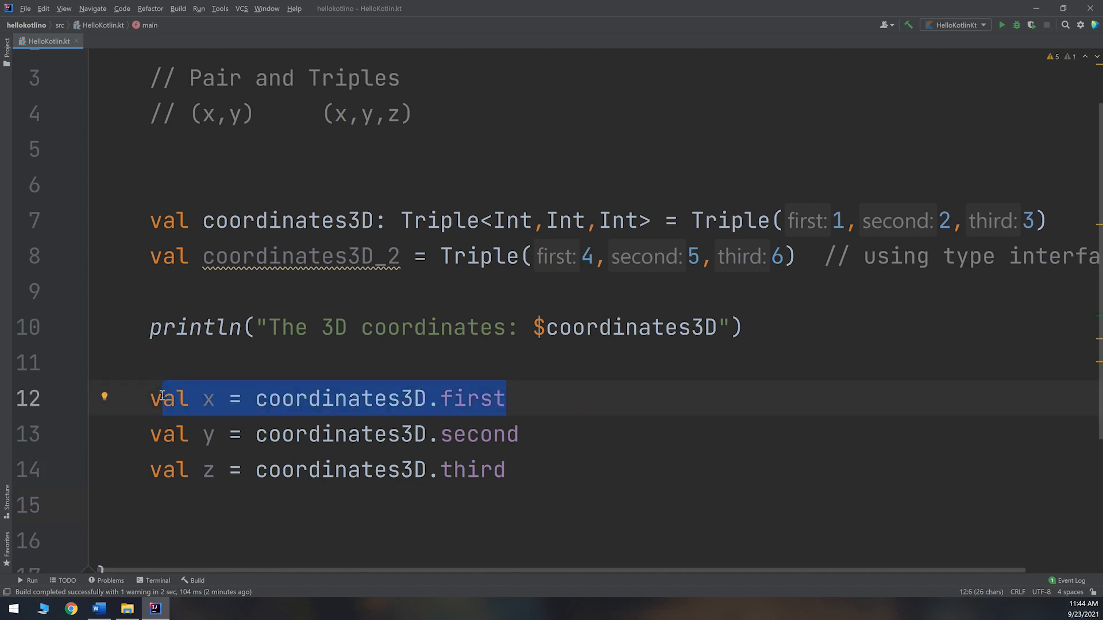
{"action": "left_click", "coordinate": [463, 399]}
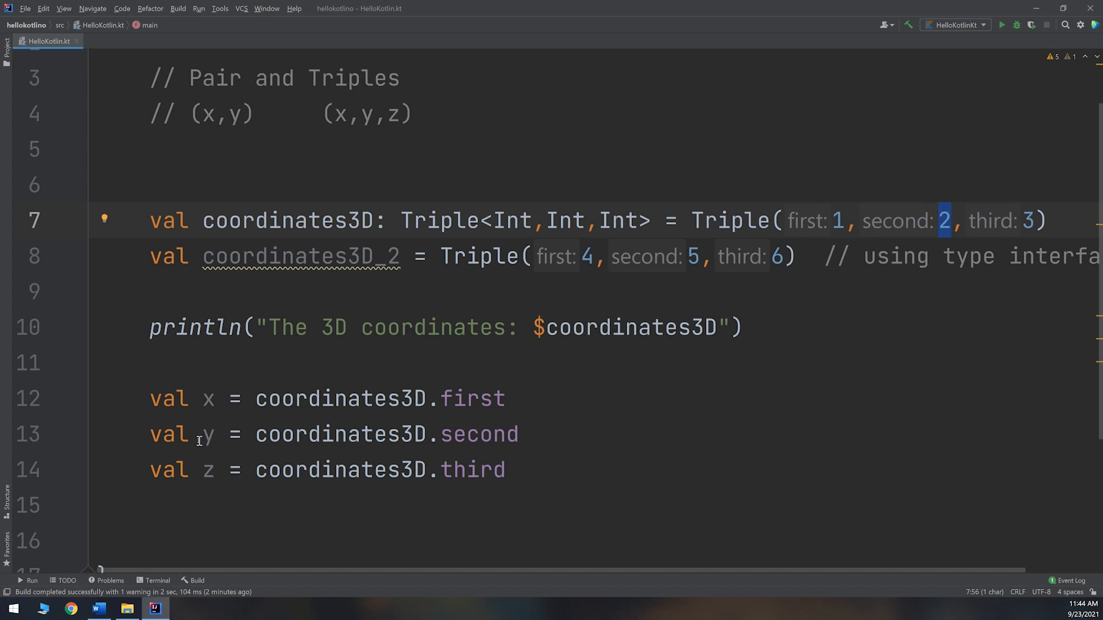
{"action": "left_click", "coordinate": [1021, 220]}
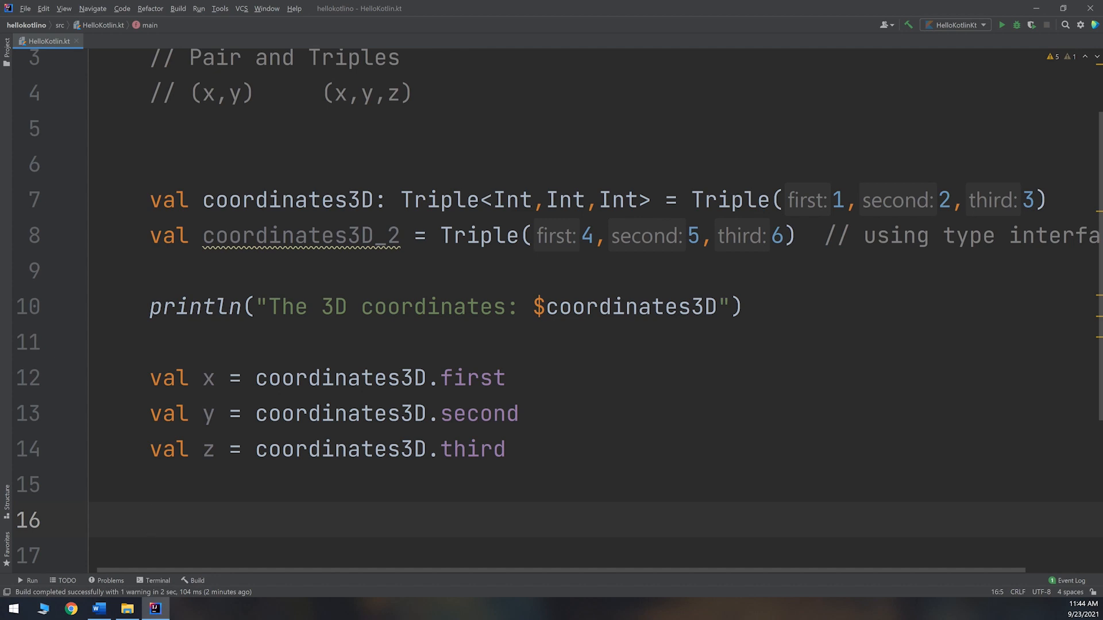
{"action": "mouse_move", "coordinate": [330, 428]}
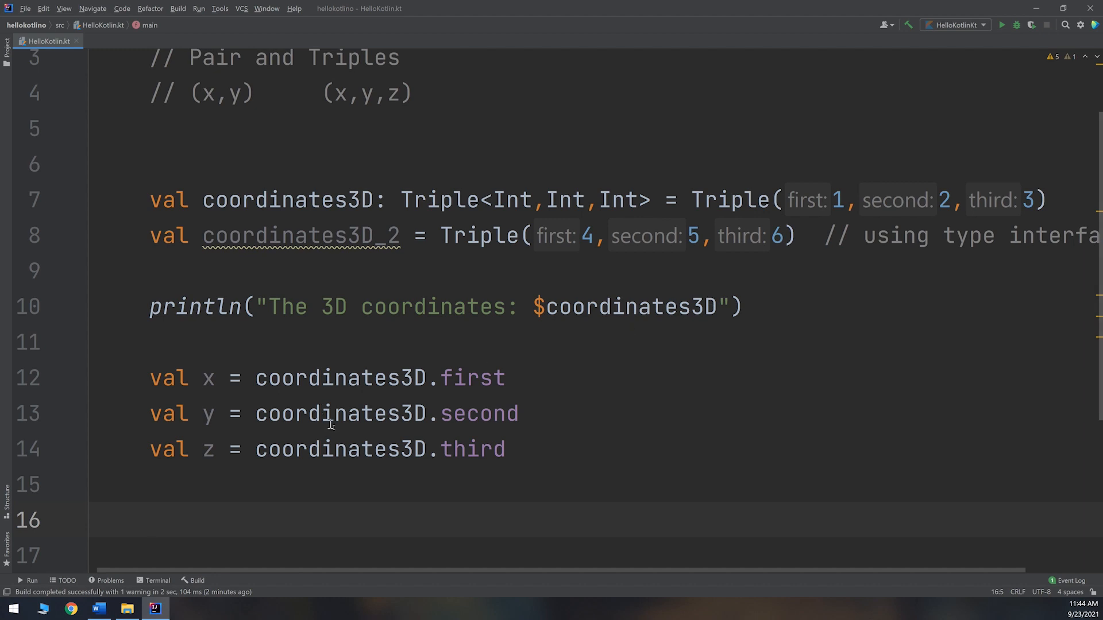
{"action": "mouse_move", "coordinate": [343, 429]}
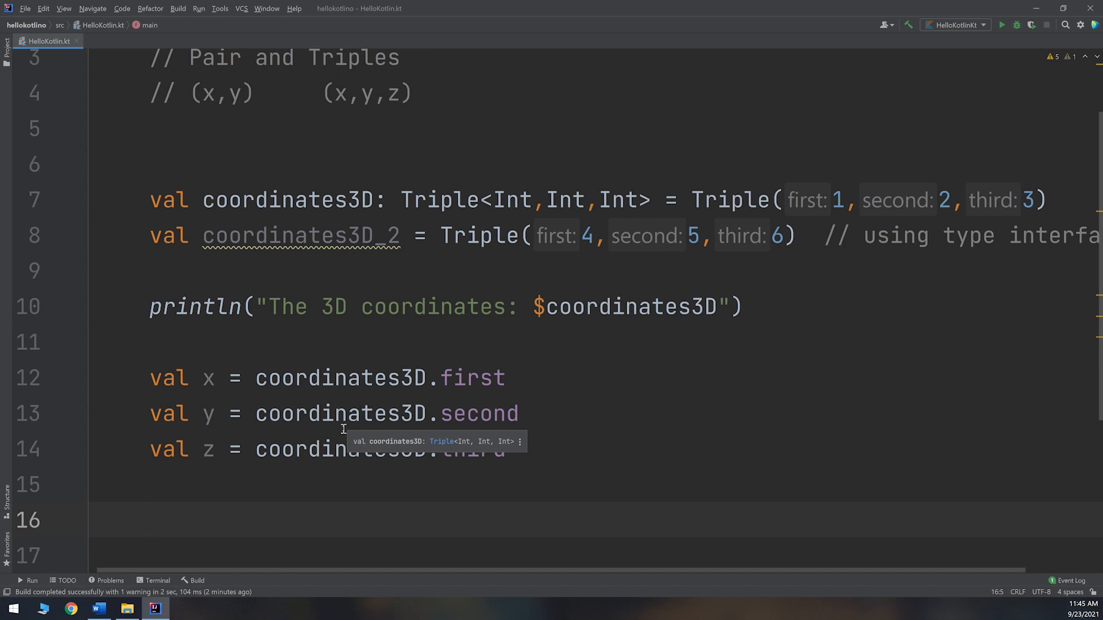
- Write print("z of coordinates: " + coordinates3D.third), picking third from completion
{"action": "type", "text": "print()"}
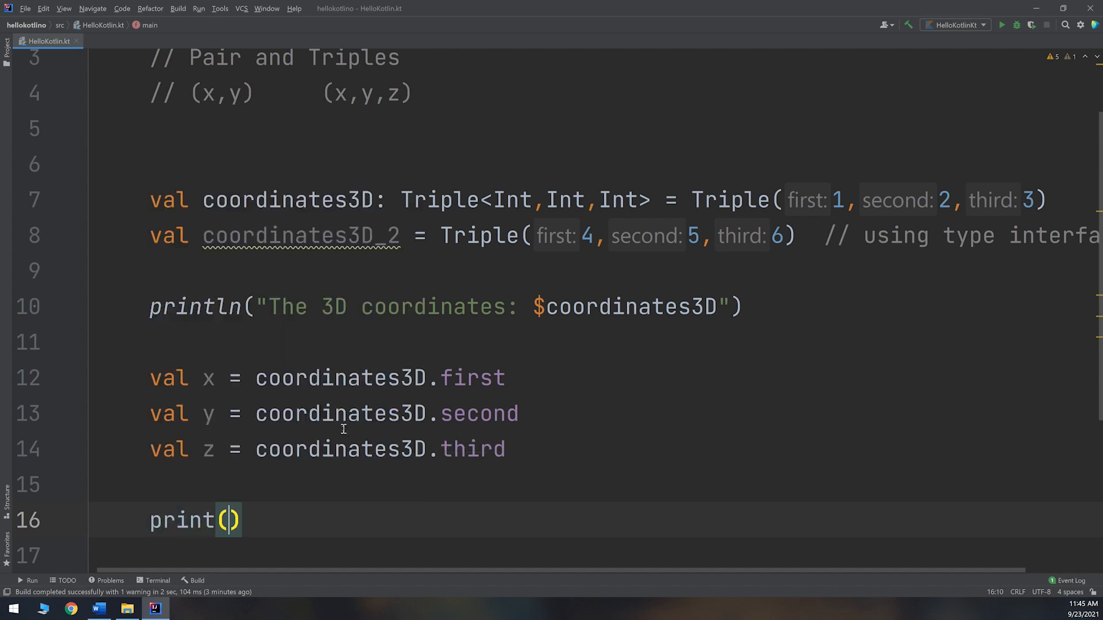
{"action": "type", "text": "\"T\""}
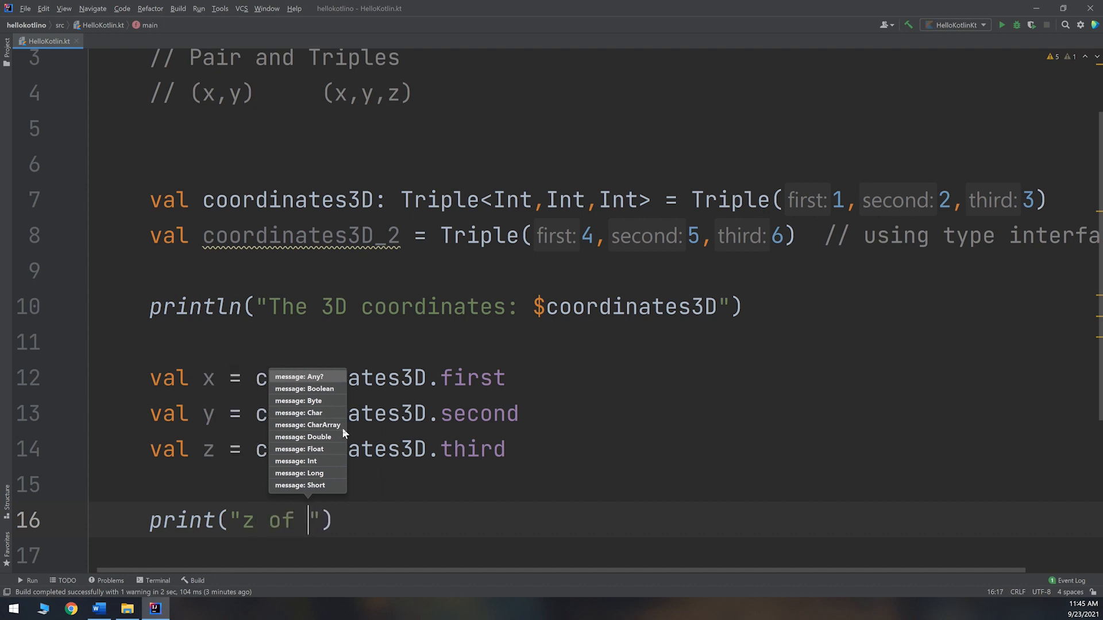
{"action": "type", "text": "coordinates:"}
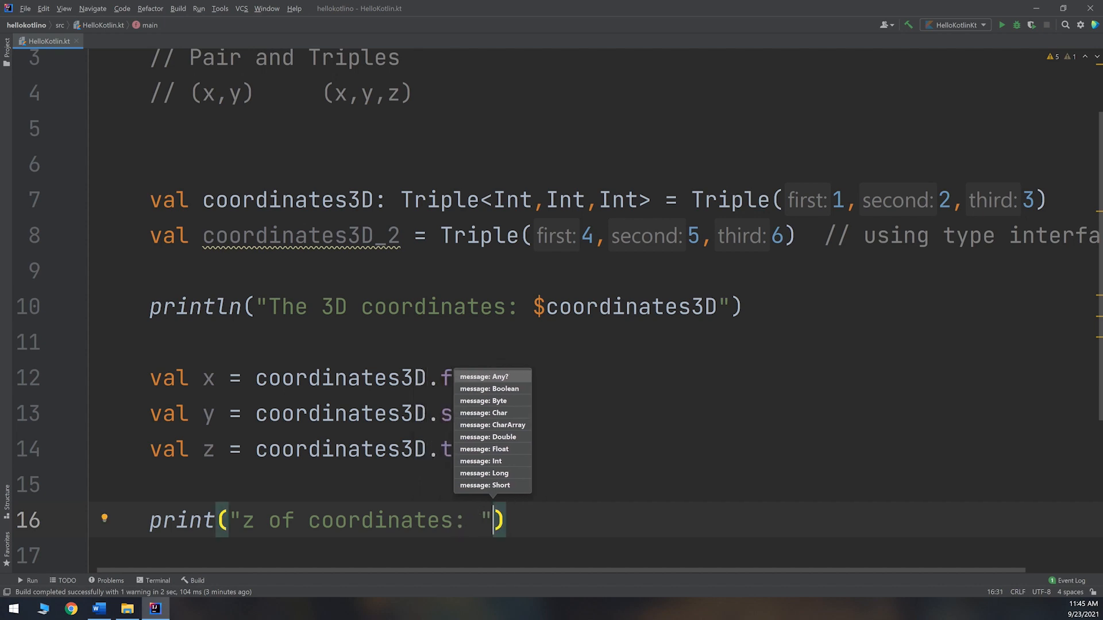
{"action": "type", "text": "+coordinates3D."}
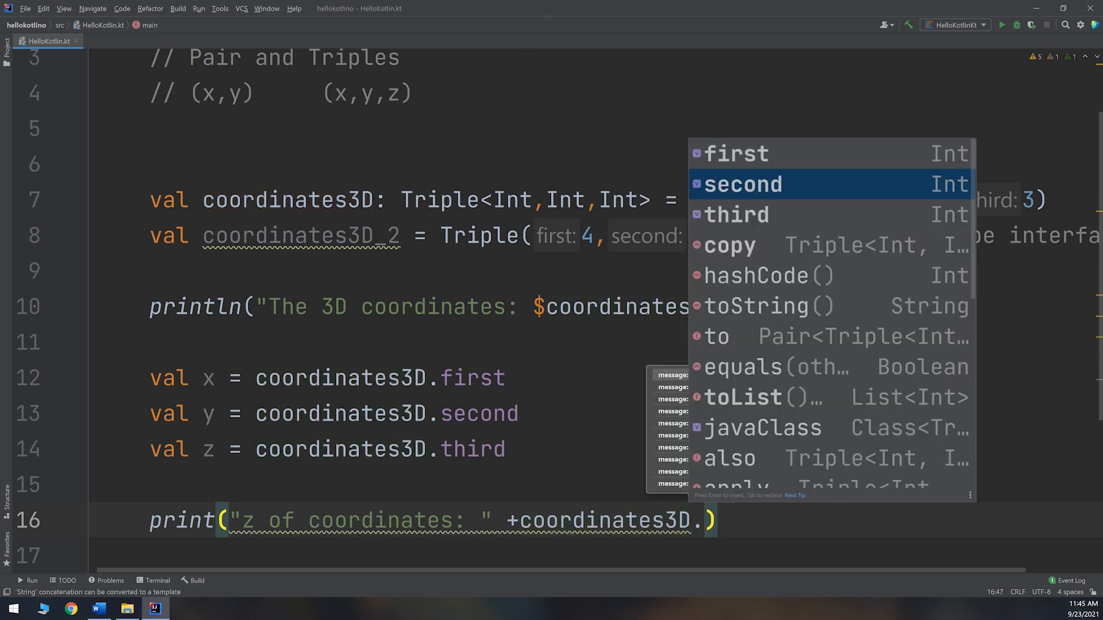
{"action": "key", "text": "Enter"}
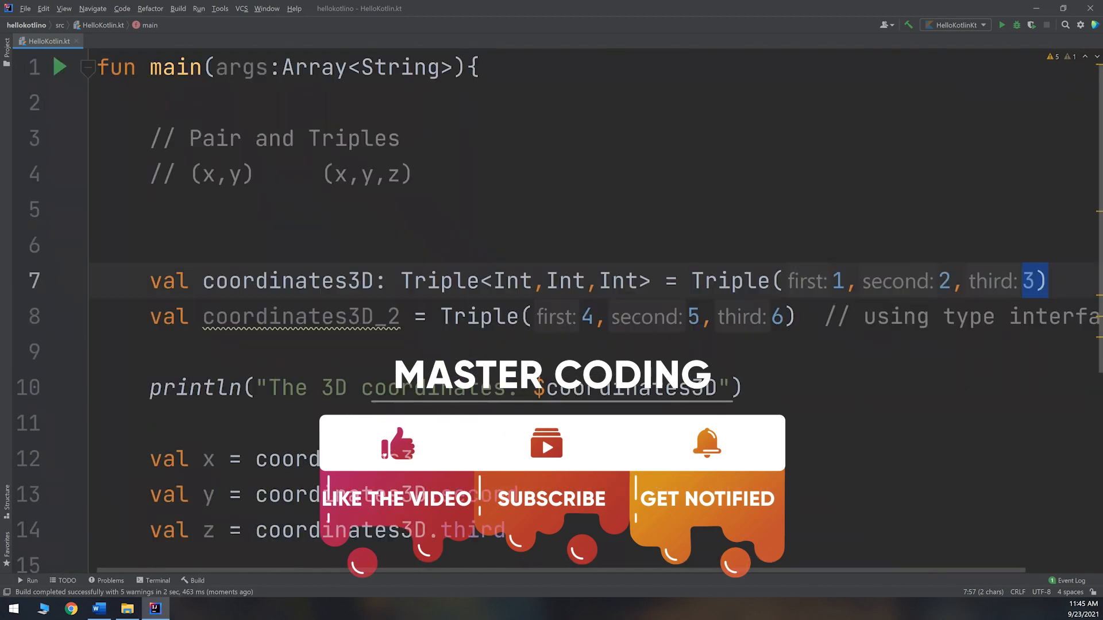
{"action": "scroll", "scroll_direction": "down", "scroll_amount": 3}
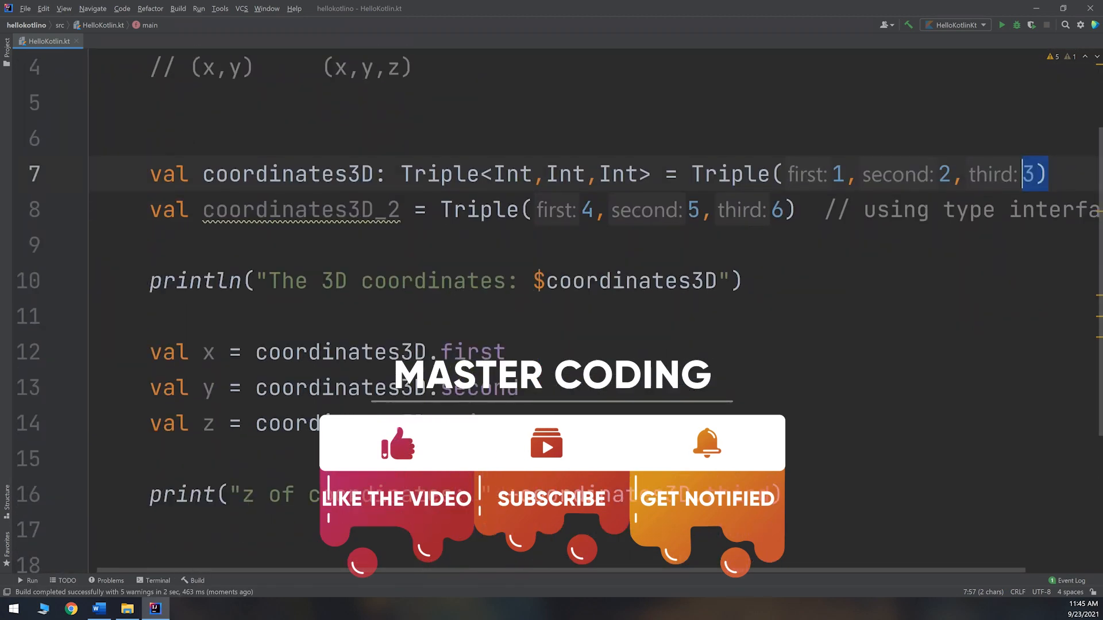